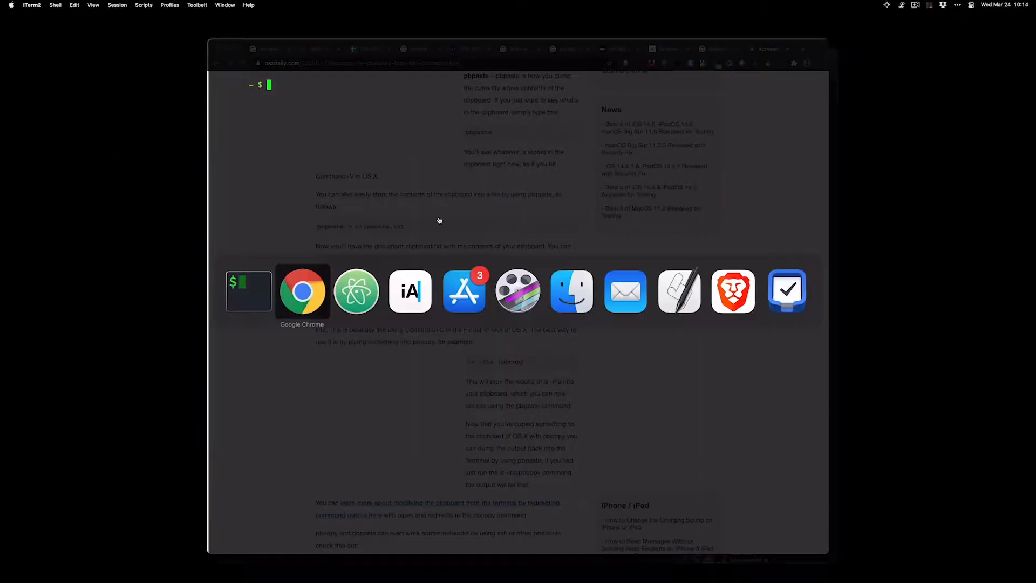
Step: Bring Chrome forward and select the 'cut -c N-' command in the Stack Overflow answer
click(302, 291)
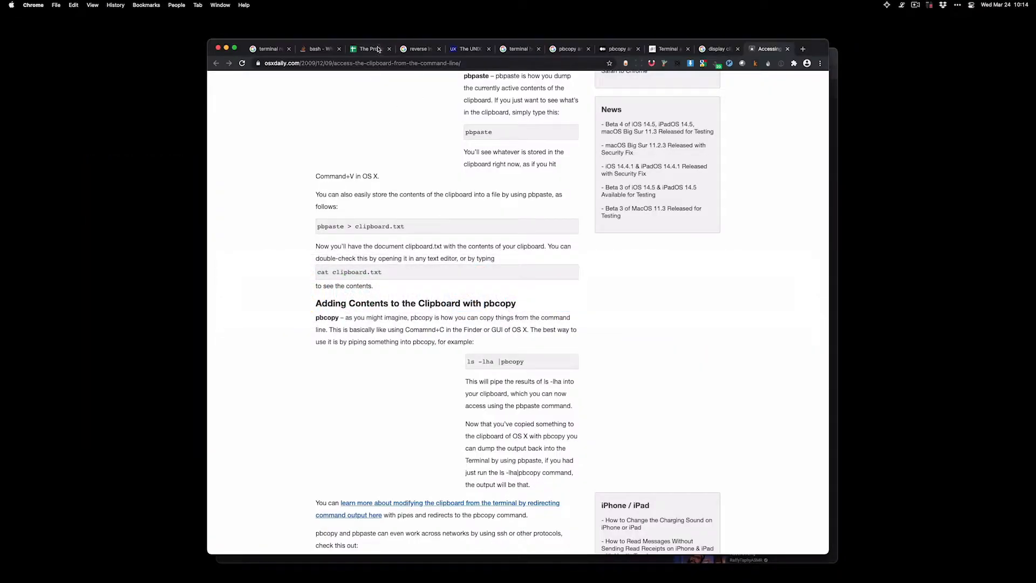
click(369, 48)
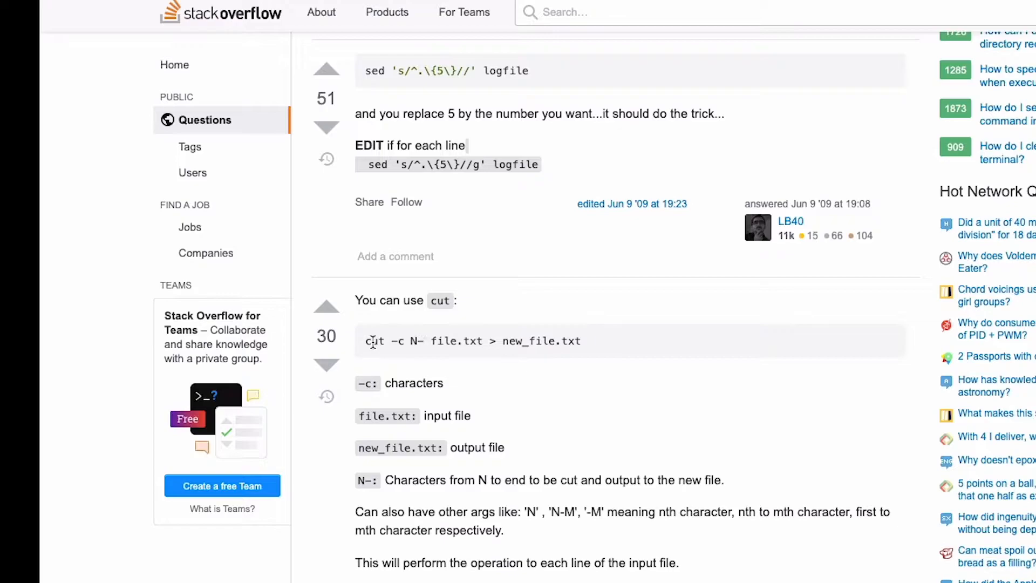
drag(366, 342, 433, 341)
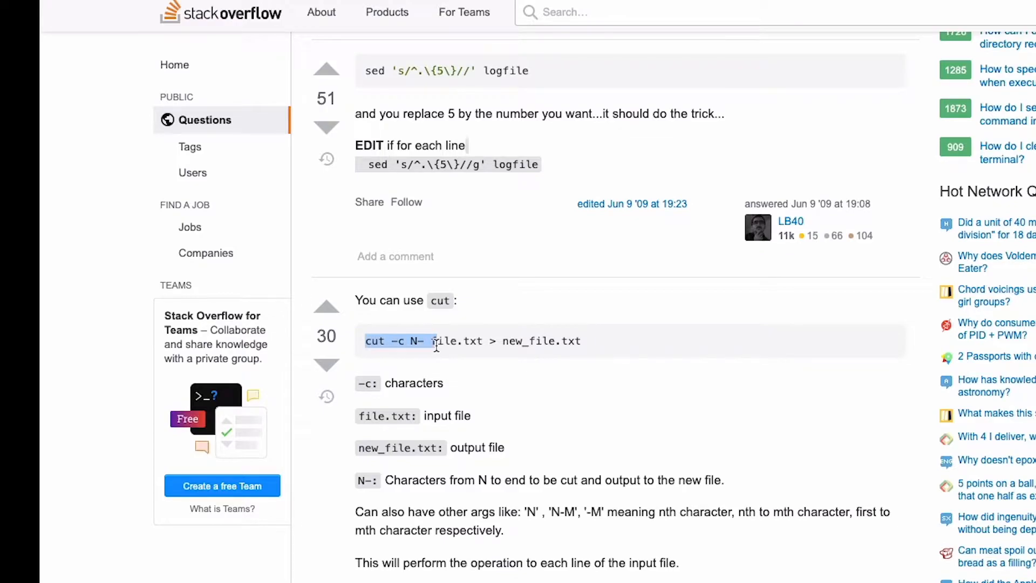
mouse_move(404, 41)
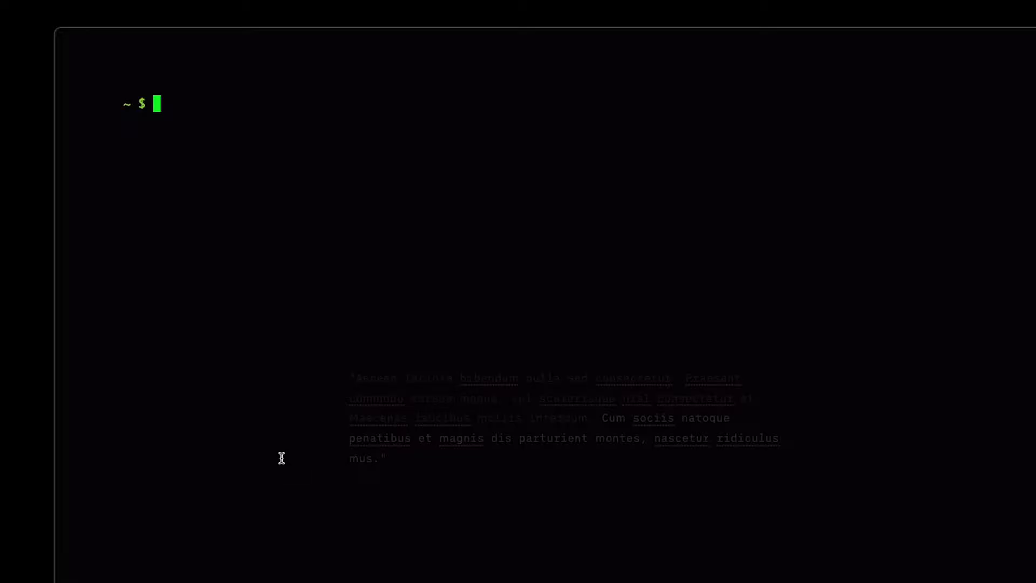
Step: Save the clipboard to test.txt with pbpaste and print it with cat
text(pbpaste)
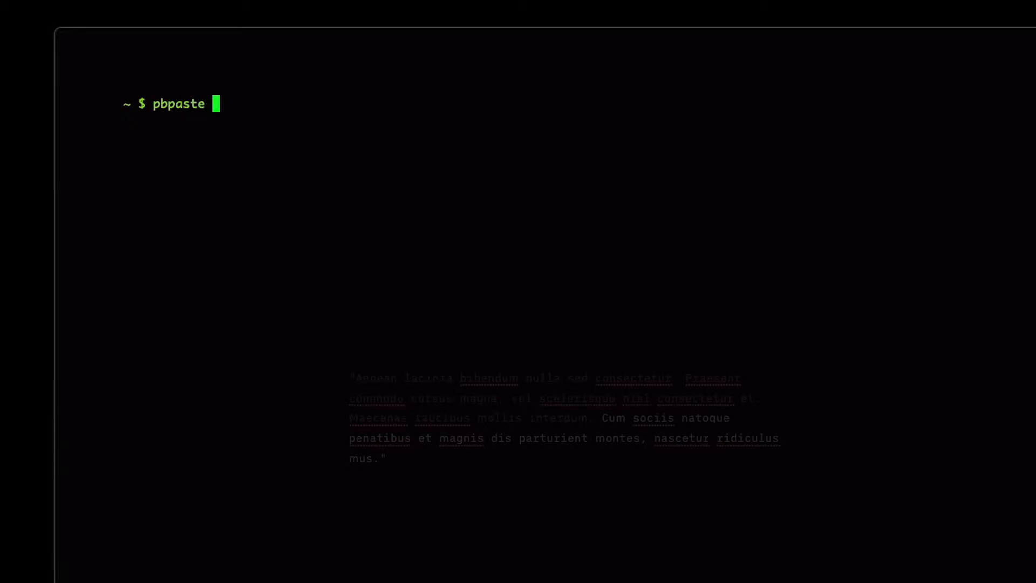
text(> test.txt)
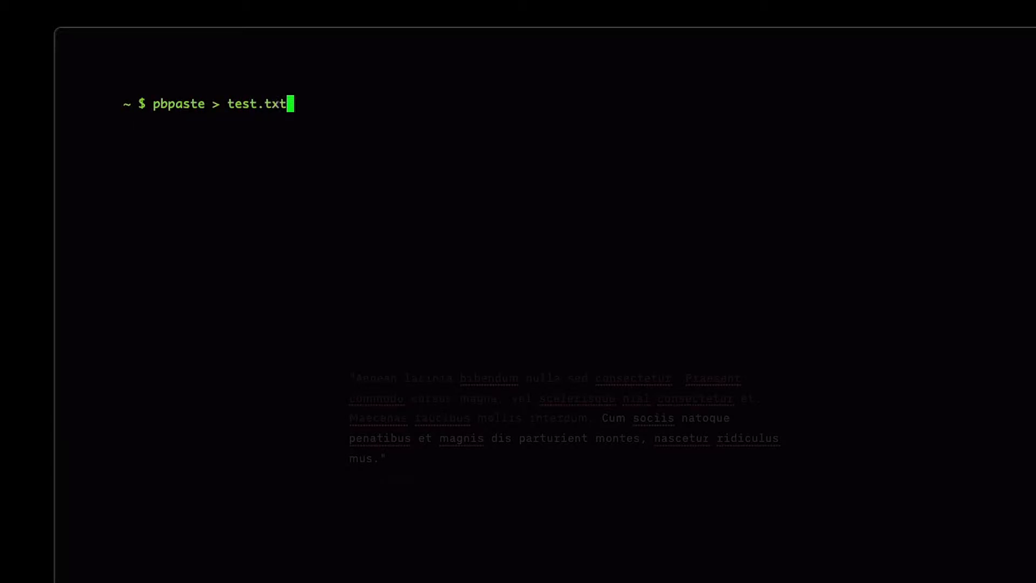
text(cat text.)
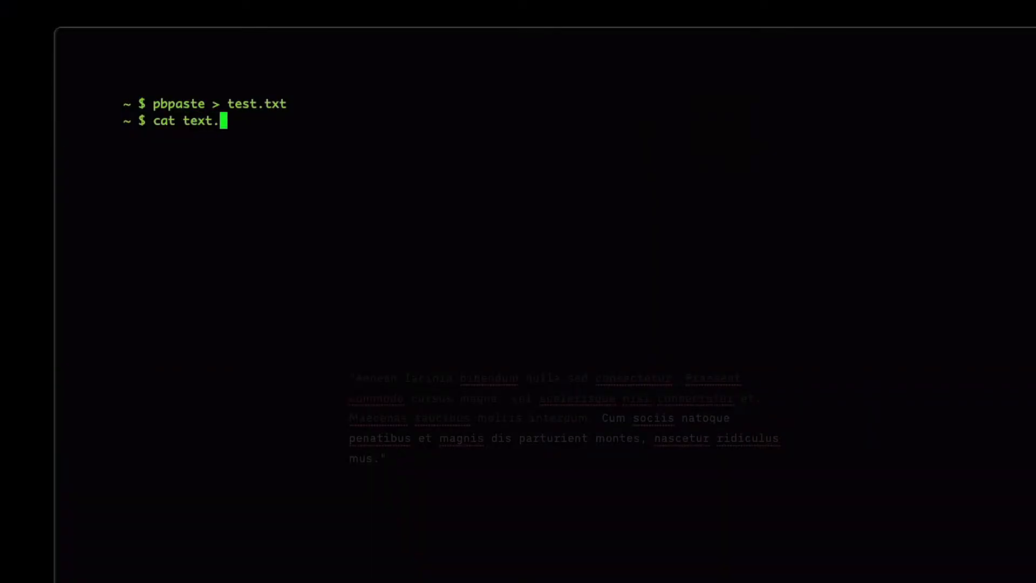
key(Enter)
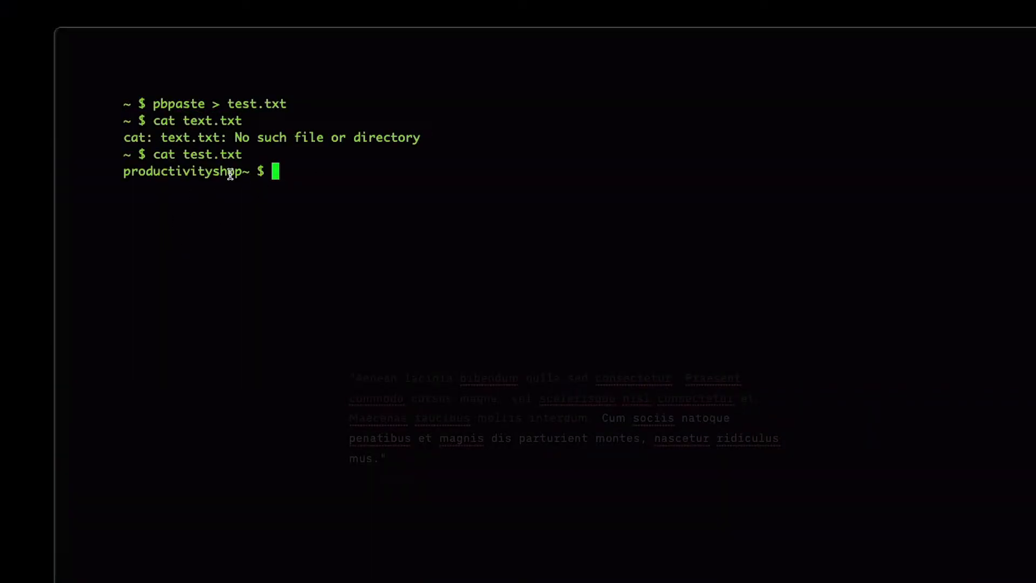
mouse_move(31, 184)
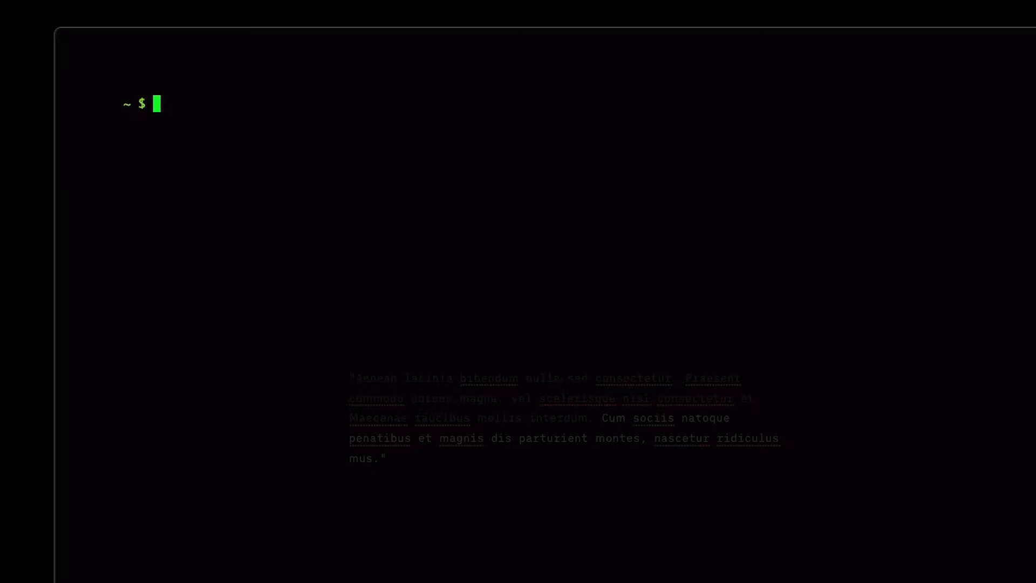
Step: Pipe the clipboard through cut -c 1- into file2.txt and print it
text(pbpaste |)
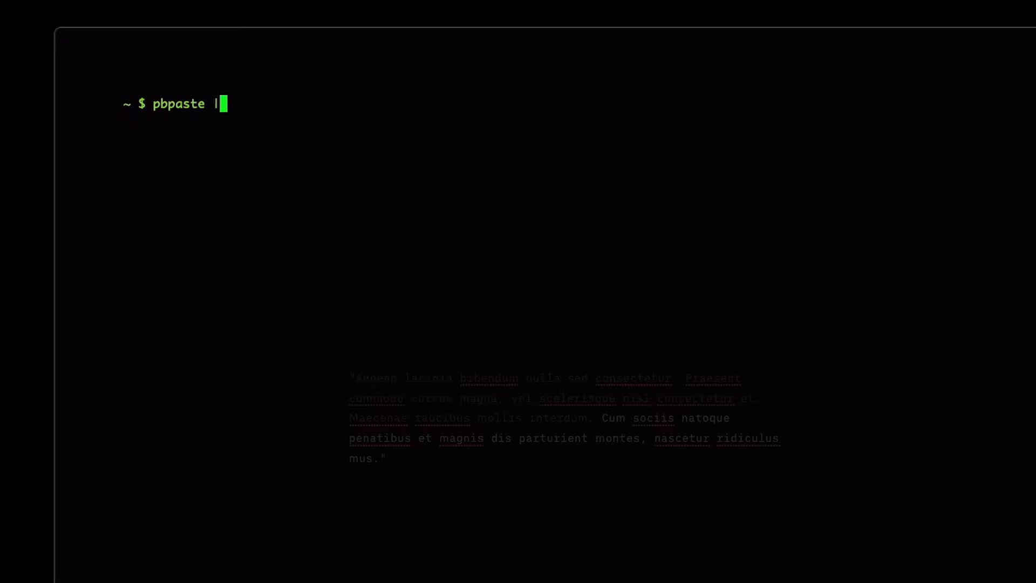
text(cu)
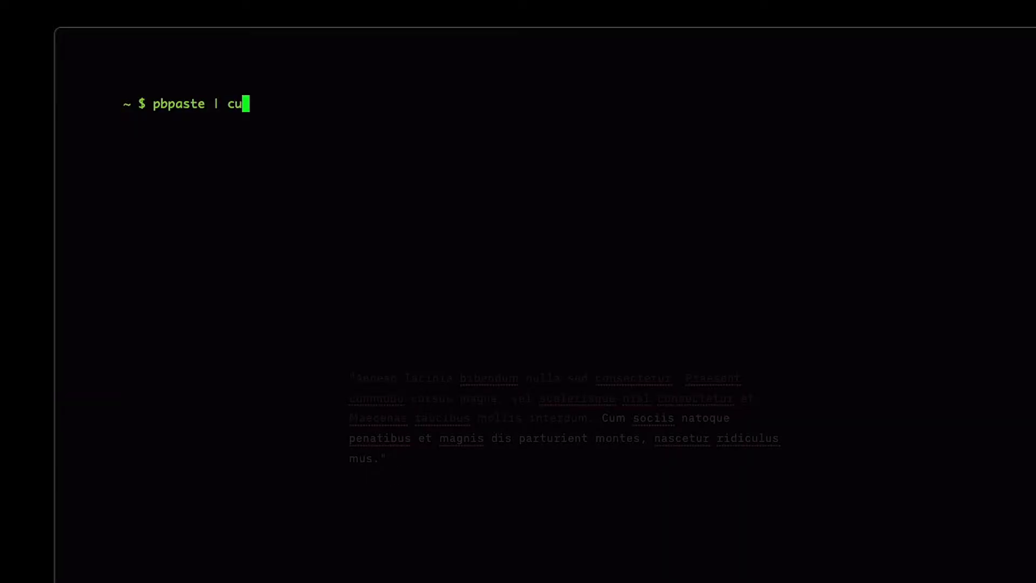
text(t -c 1- >)
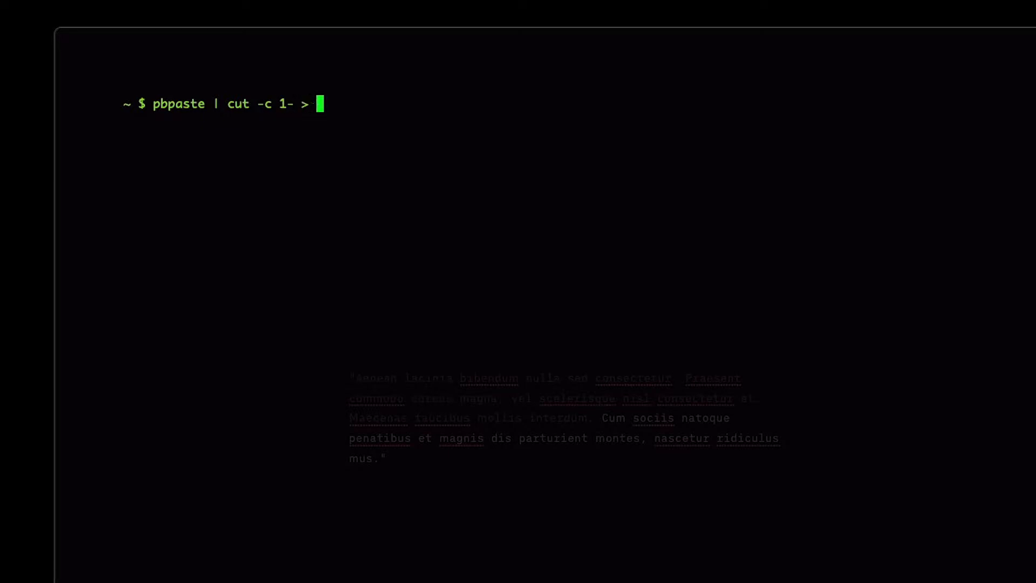
text(file2.txt)
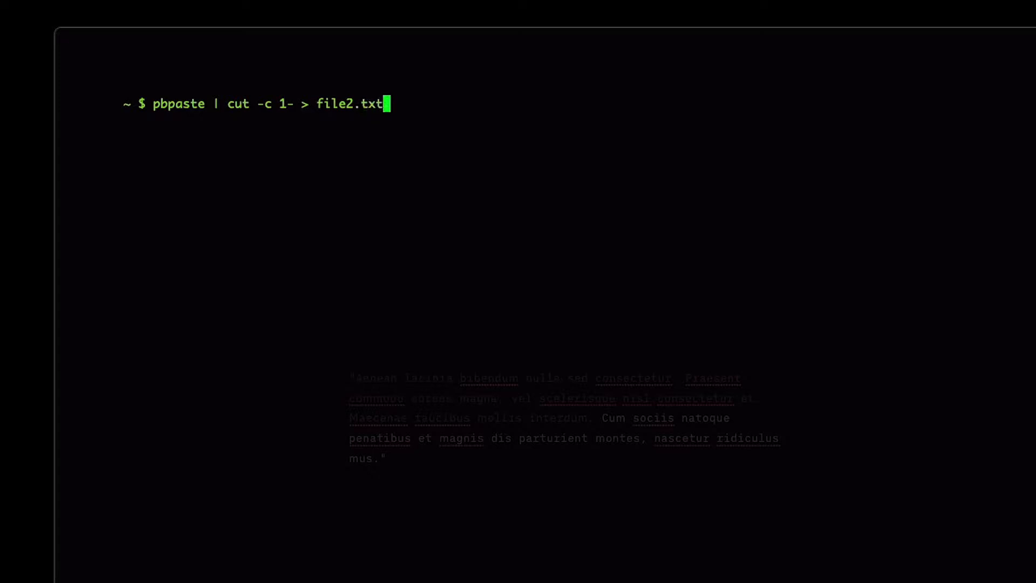
text(cat)
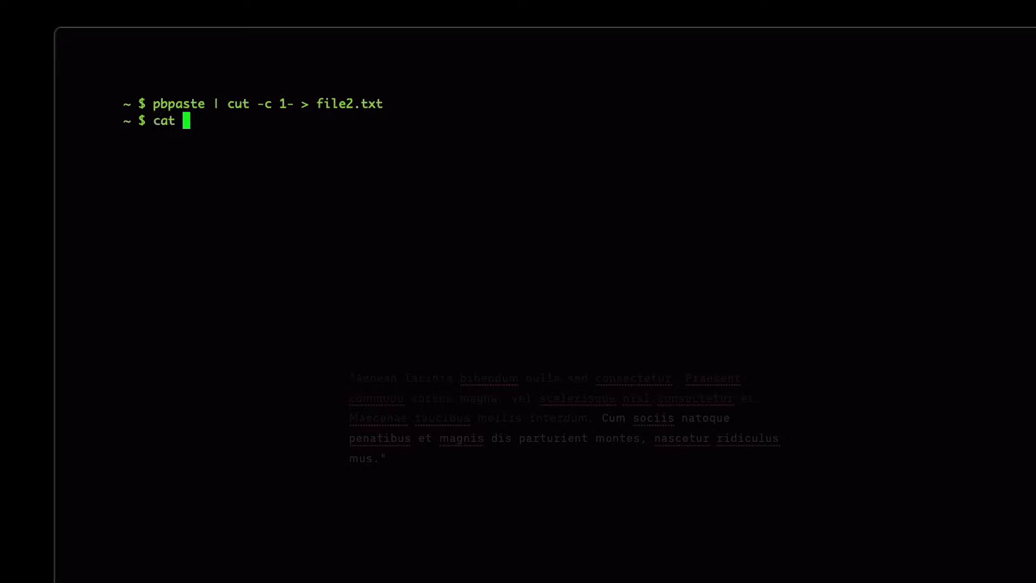
text(file2.t)
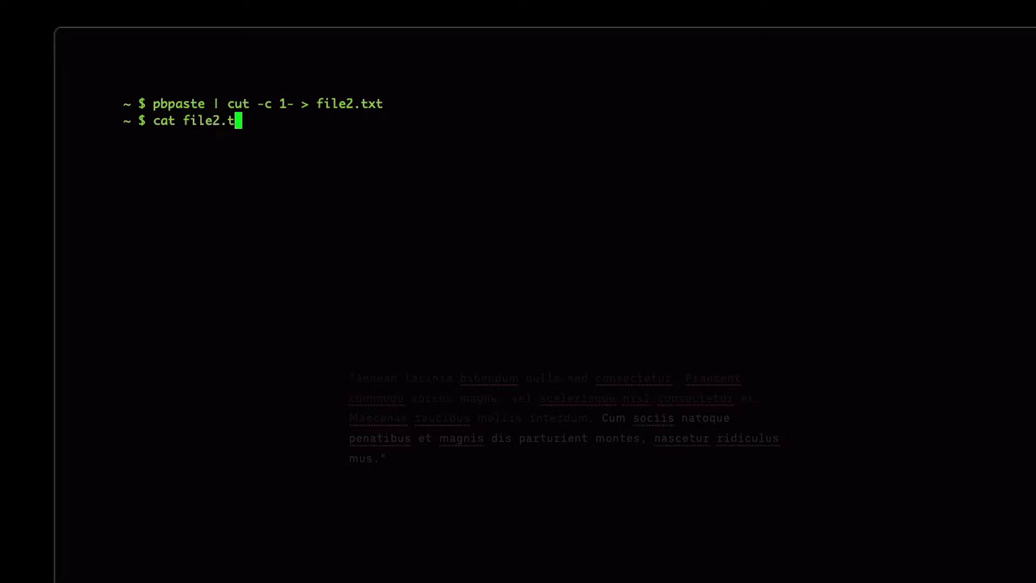
key(Enter)
text(pbpaste |)
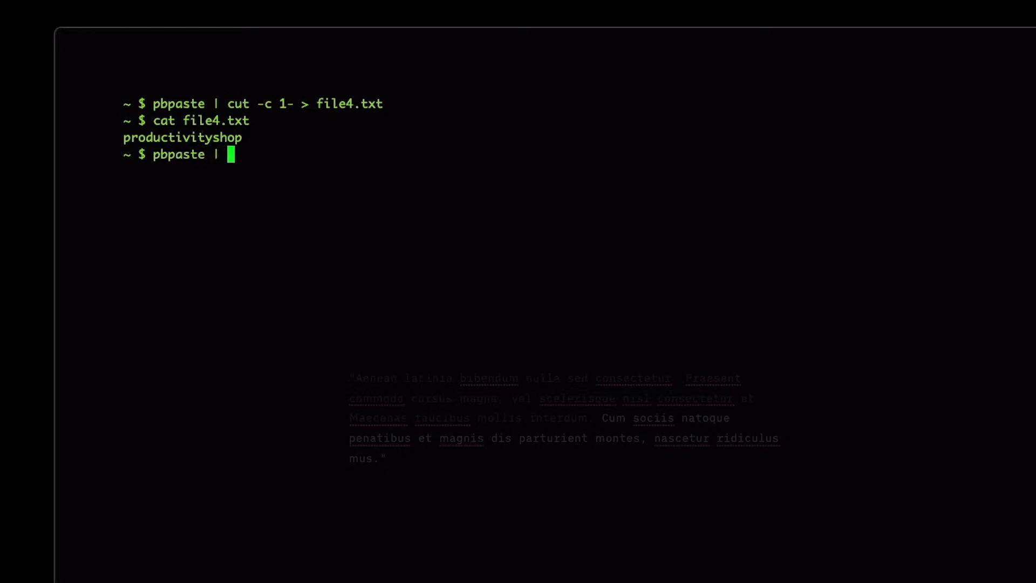
Step: Save the clipboard minus its first character to file5.txt using cut -c 2-
text(cut)
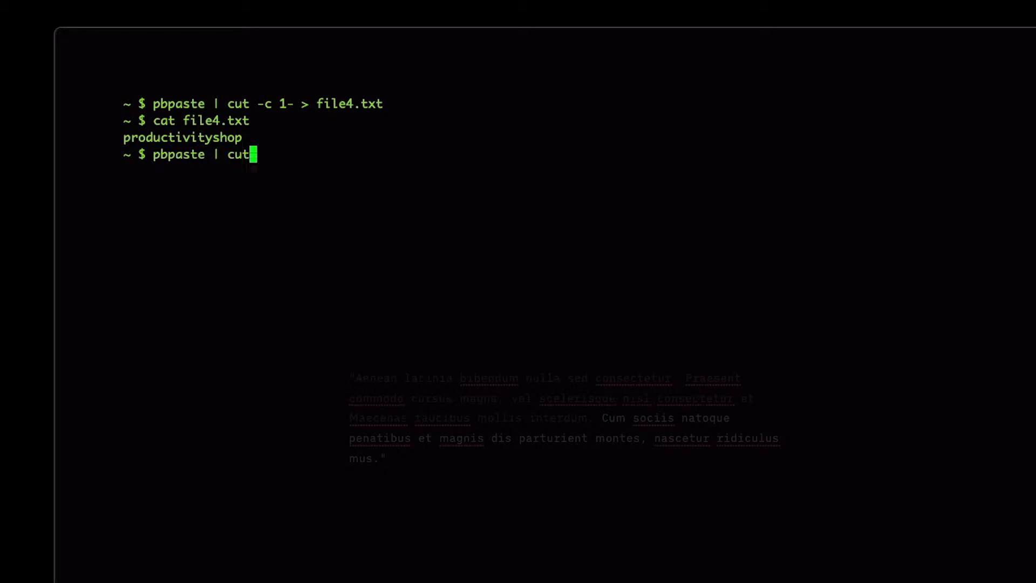
text(-c 2-)
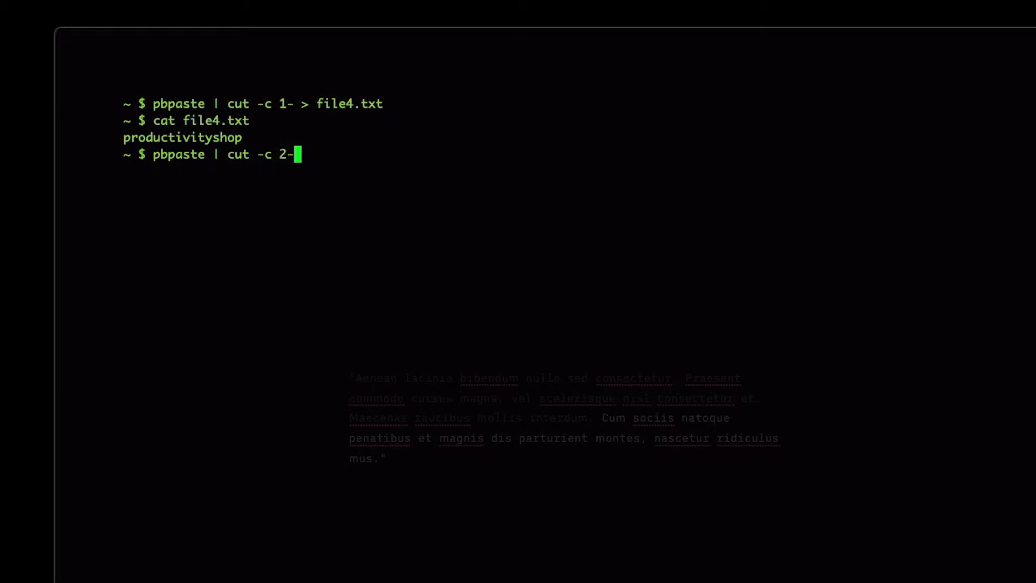
key(Backspace)
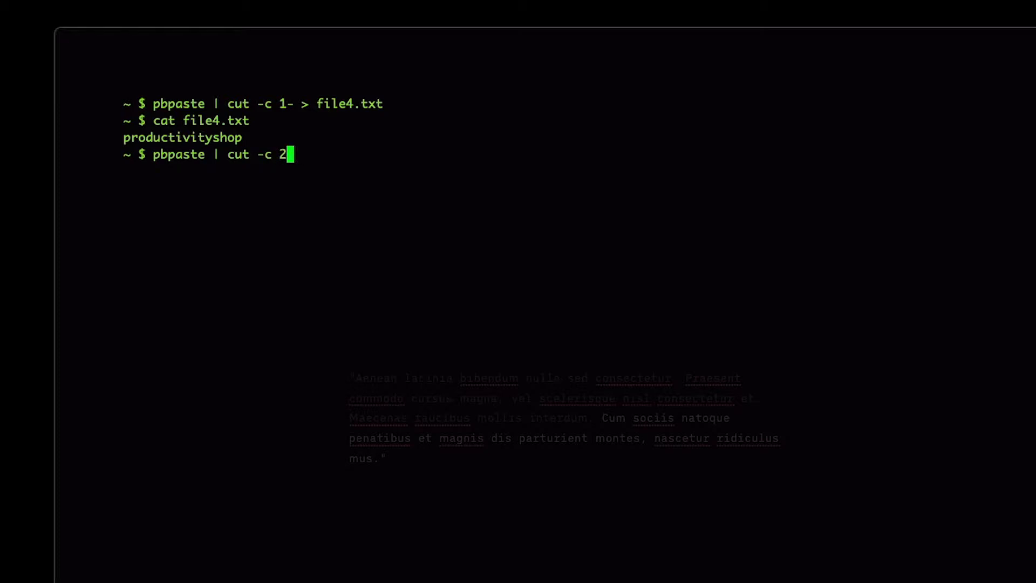
text(- > file5.txt)
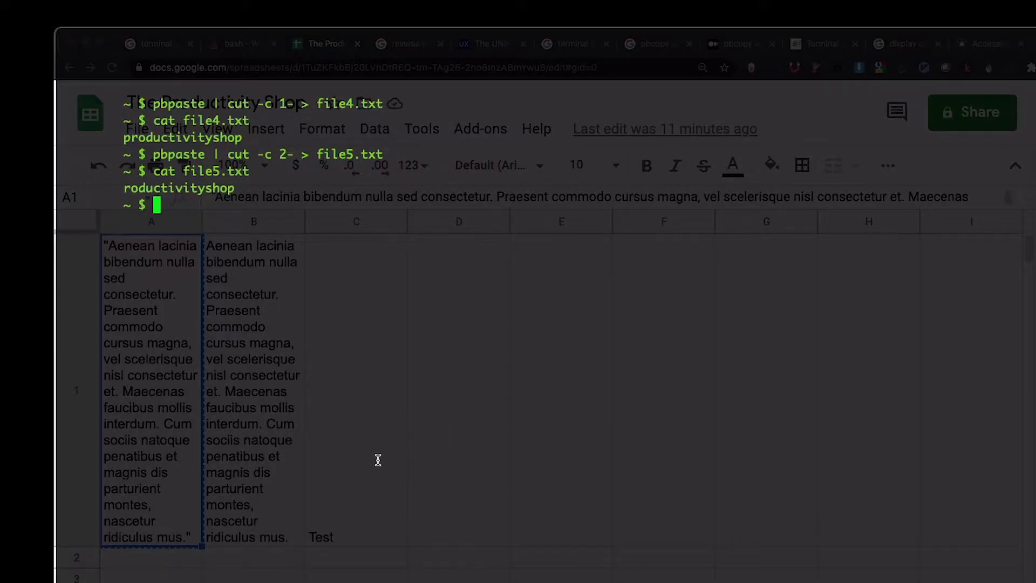
Step: Print file5.txt and file6.txt to confirm the opening quote is gone
text(cat file5.txt)
text(pbpaste | cut -c 2- > file6.txt)
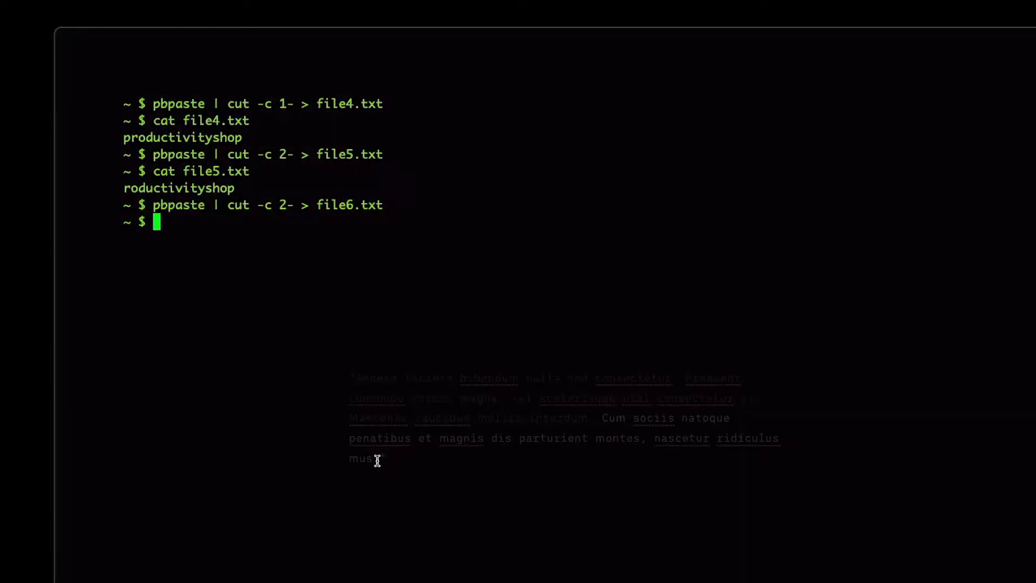
text(cat file6.txt)
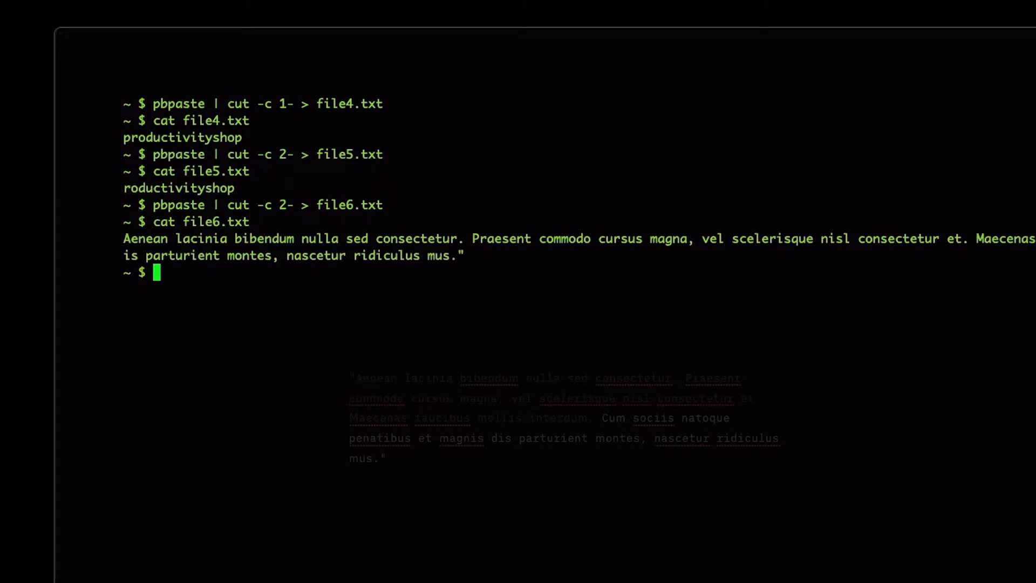
click(325, 43)
text(pbpaste | cut)
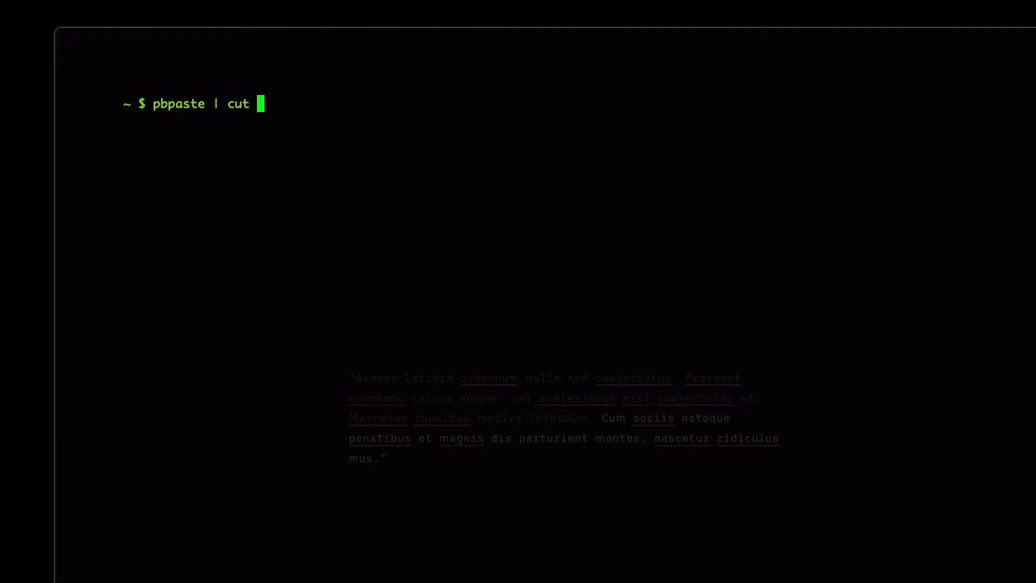
Step: Save the clipboard without its first character, reversed with rev, into file7.txt
text(-c -)
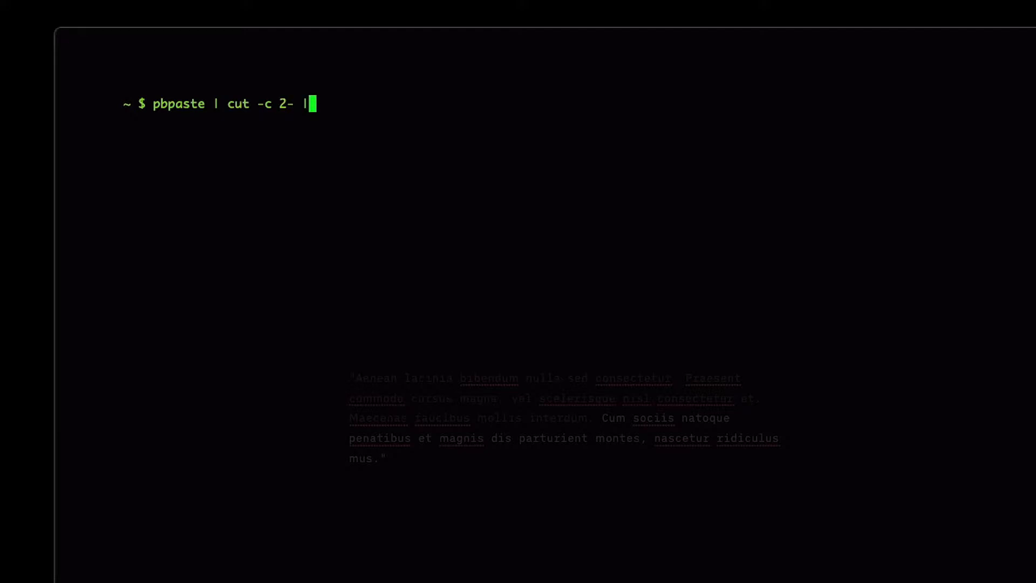
text(rev)
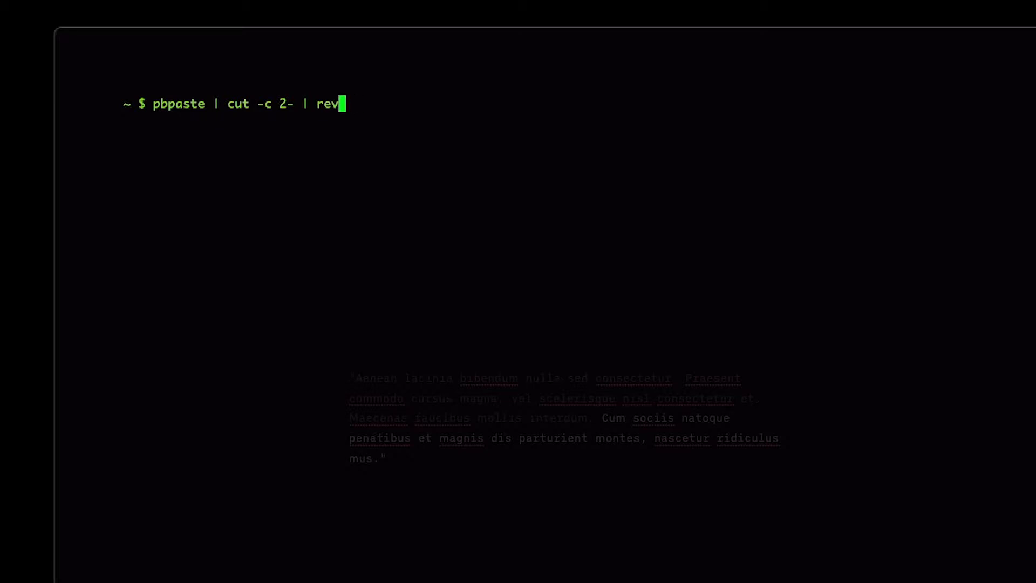
text(> fil)
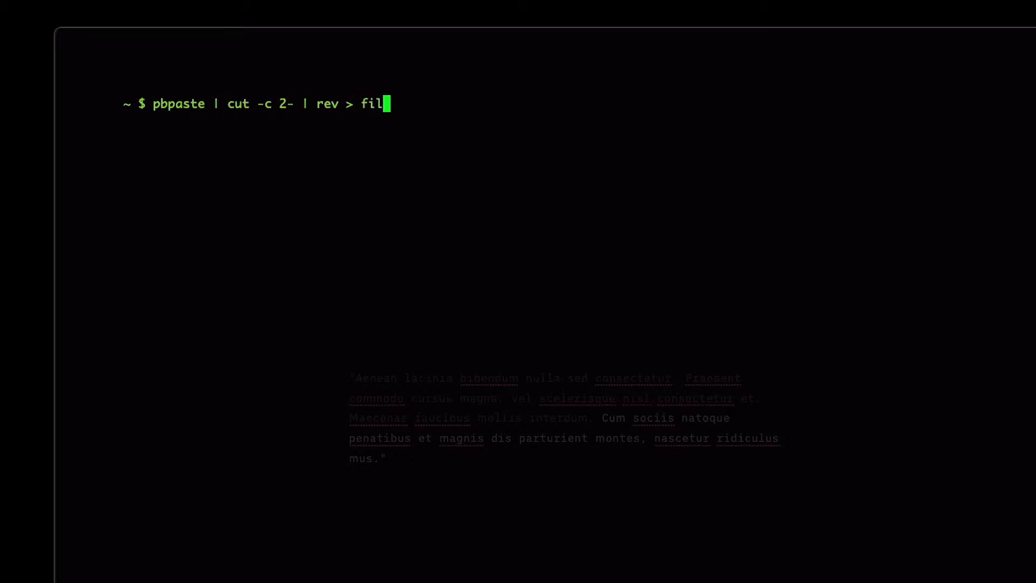
text(e7.txt)
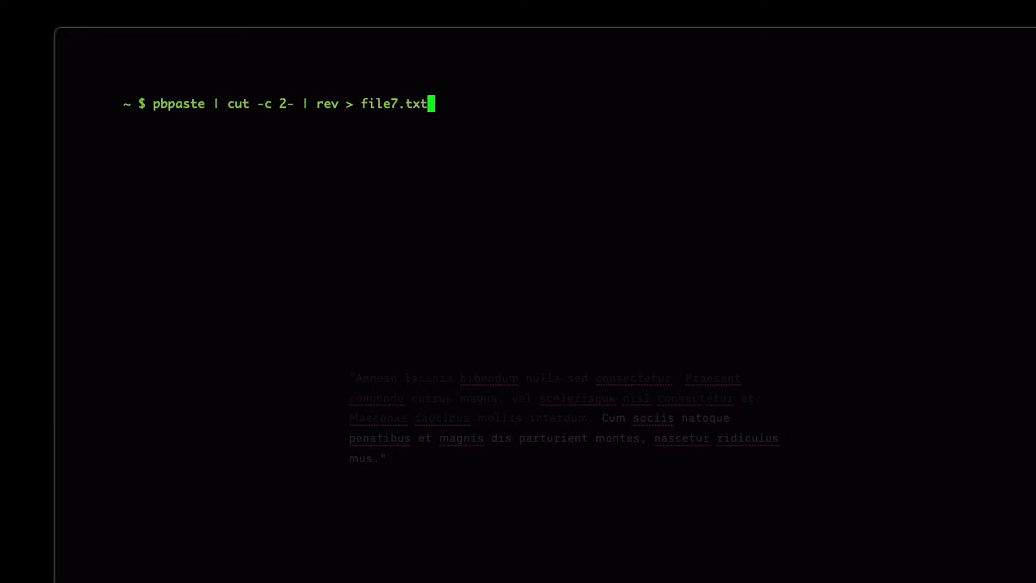
Step: Print and open file7.txt, then begin a pbpaste | cut -c 1- command
text(cat file7.txt)
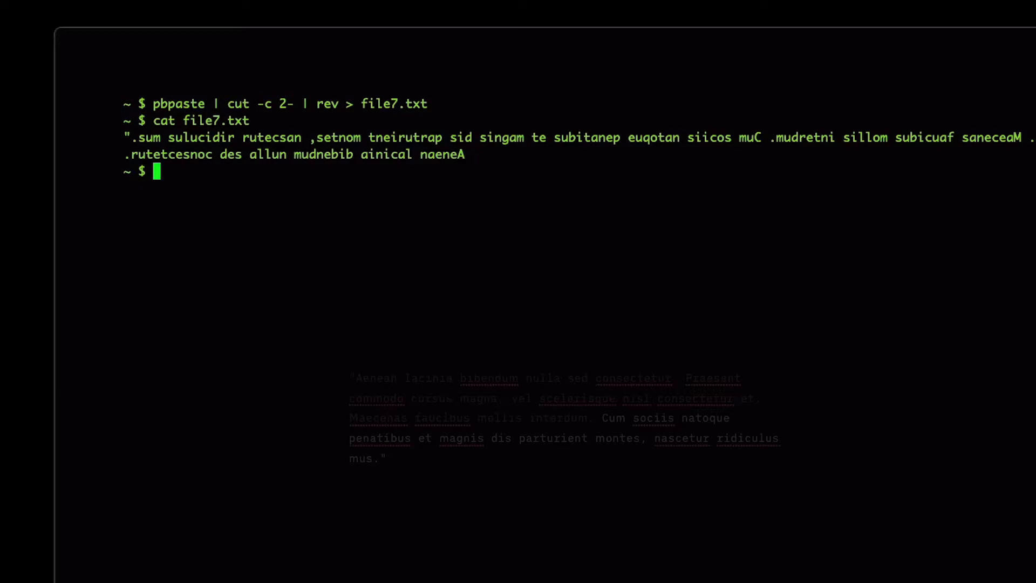
text(open file7.txt)
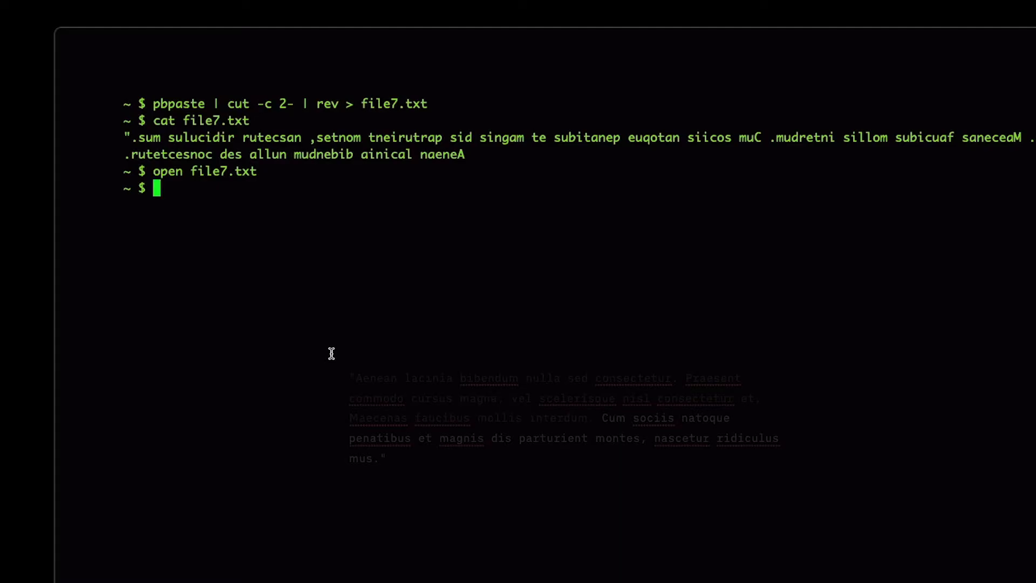
text(pbpsate)
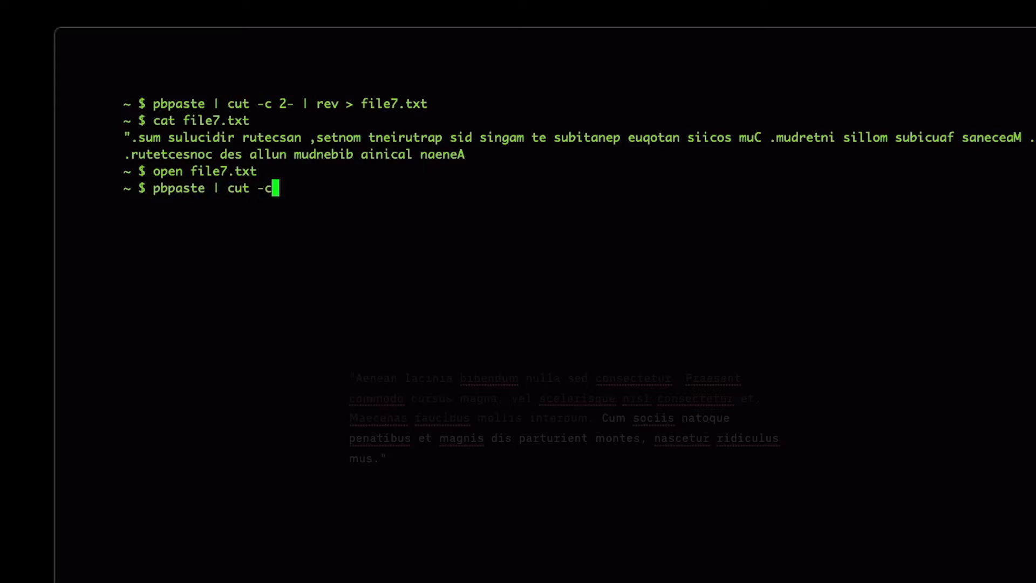
text(1- >)
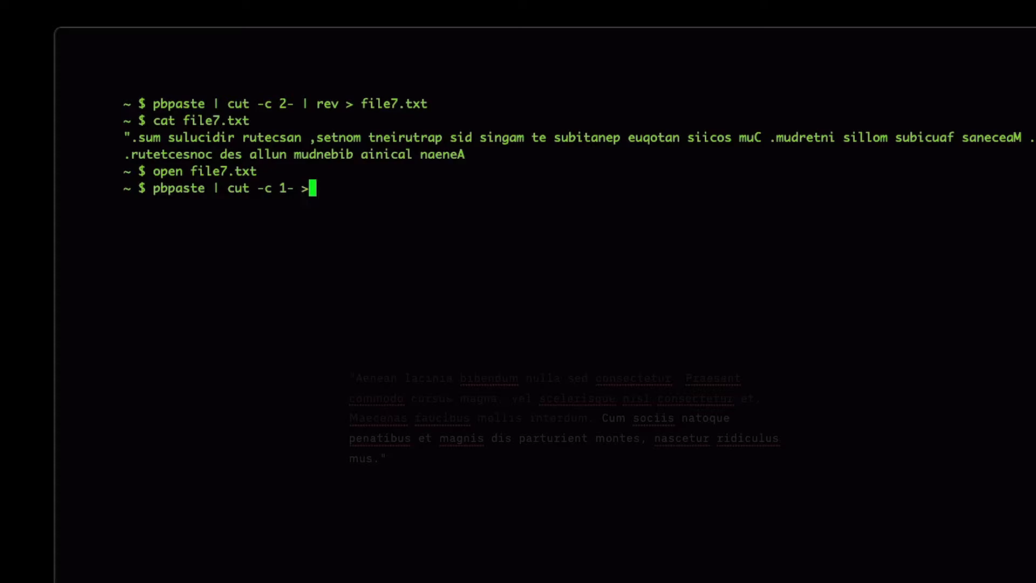
Step: Run pbpaste | cut -c 2- | rev | cut -c 2- | rev > file10.txt and print file10.txt
text(file)
text(pbpaste | c)
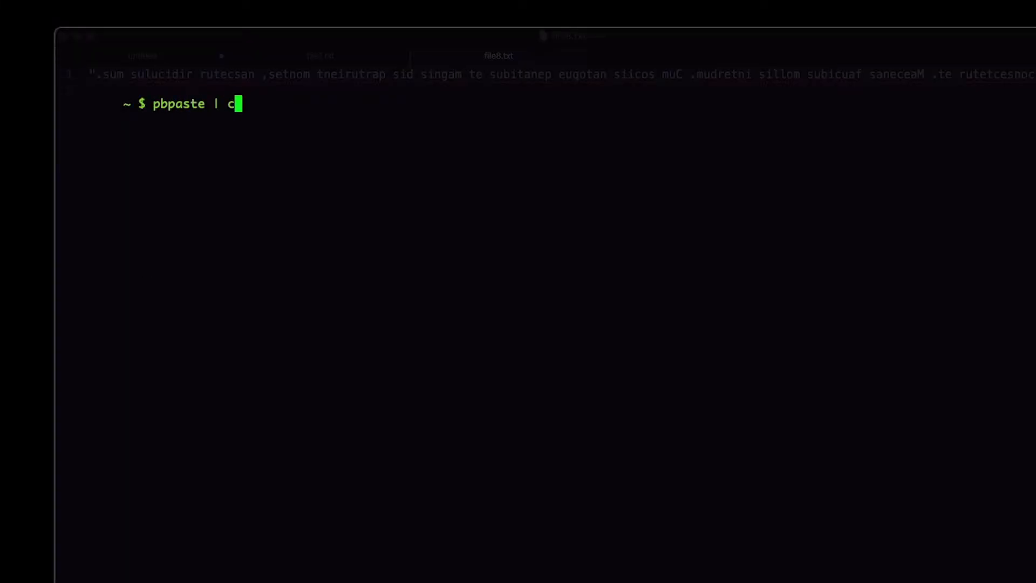
text(ut -c)
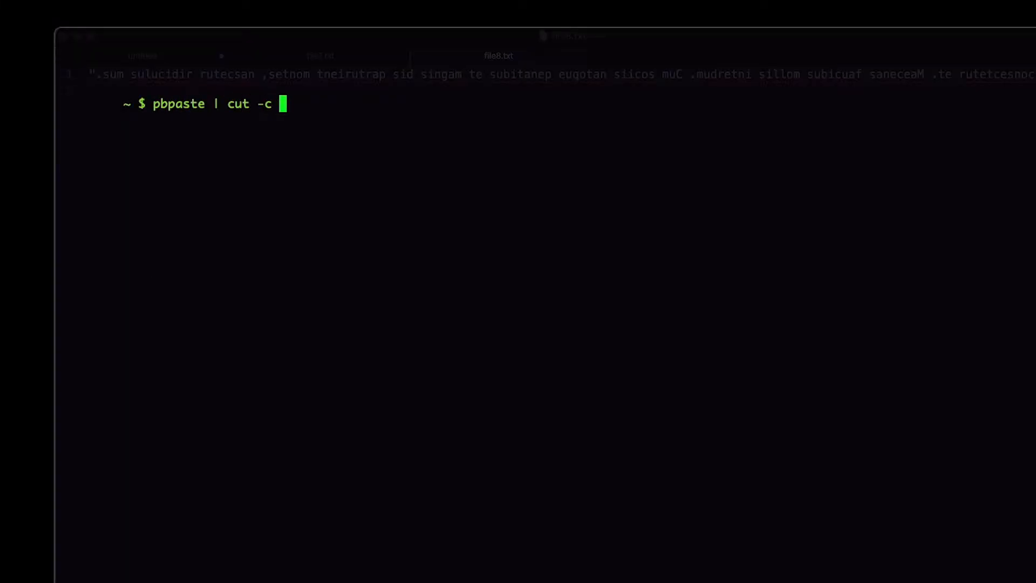
text(2-)
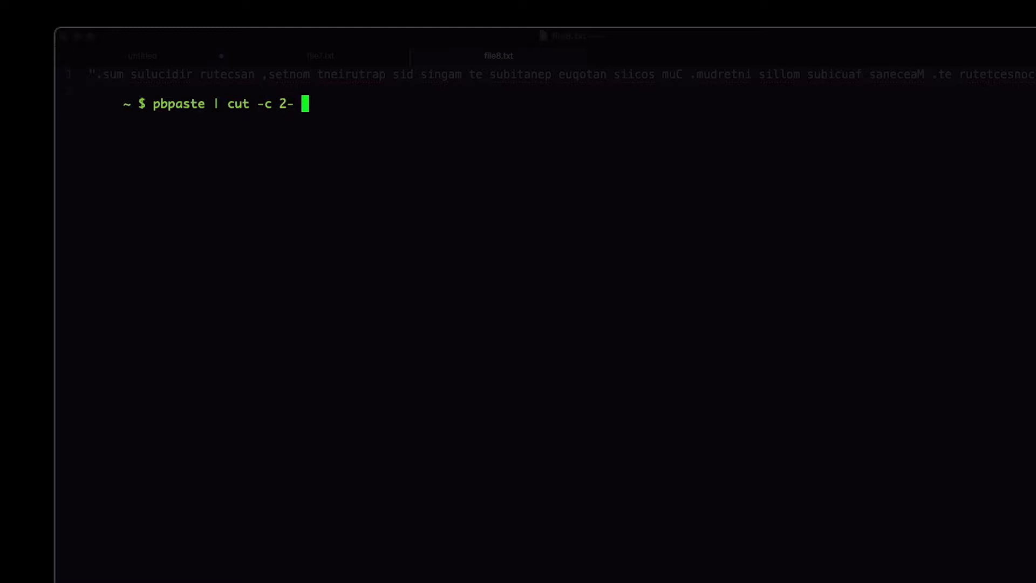
text(| reve)
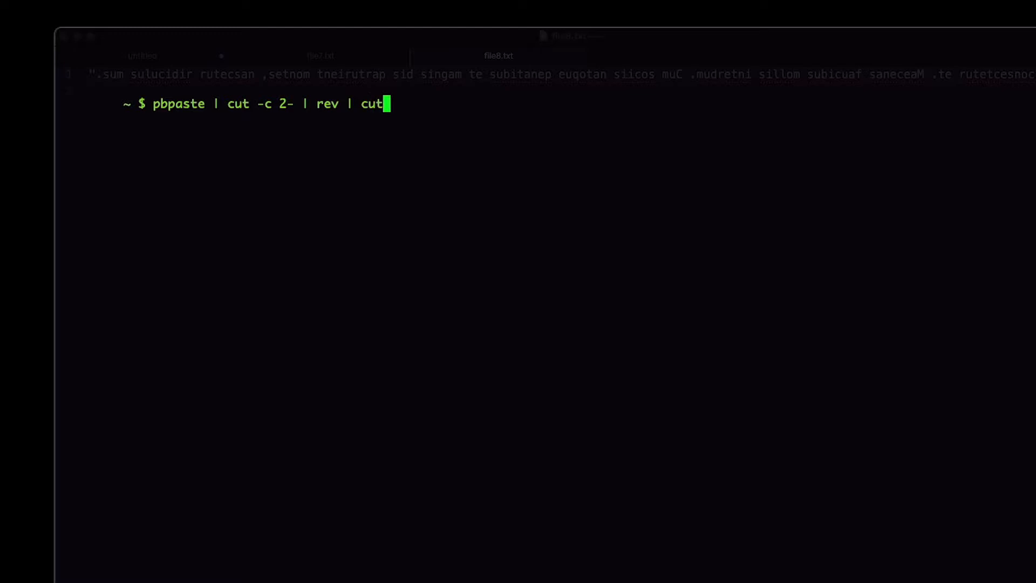
text(-c 2- | rev)
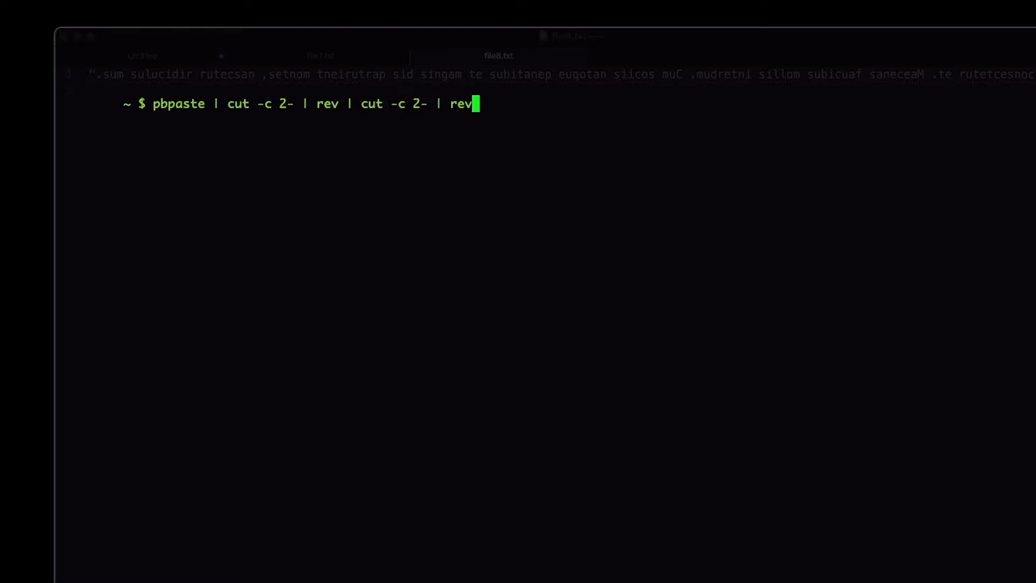
text(> file10.txt)
text(cat fi)
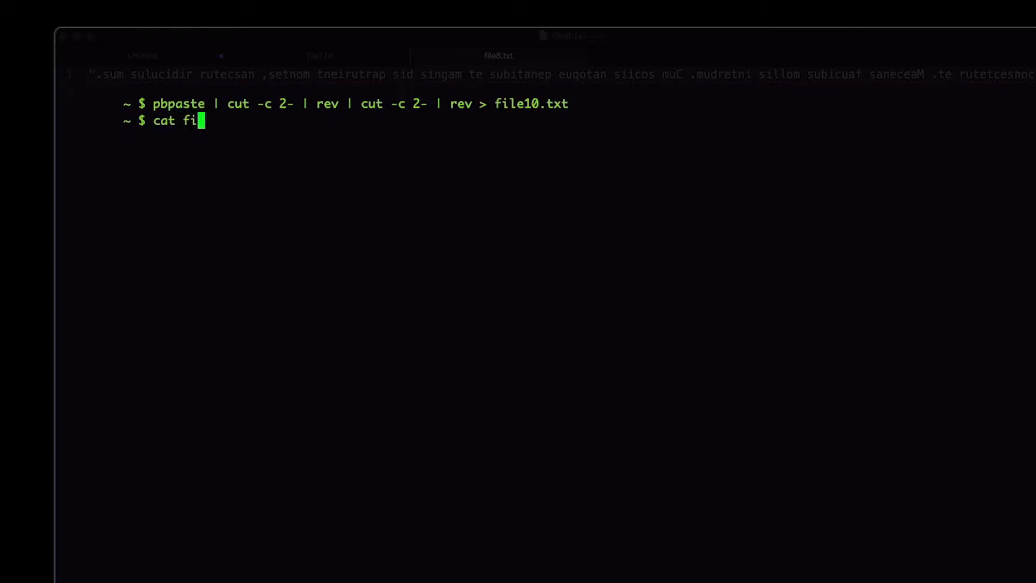
text(le10.tx)
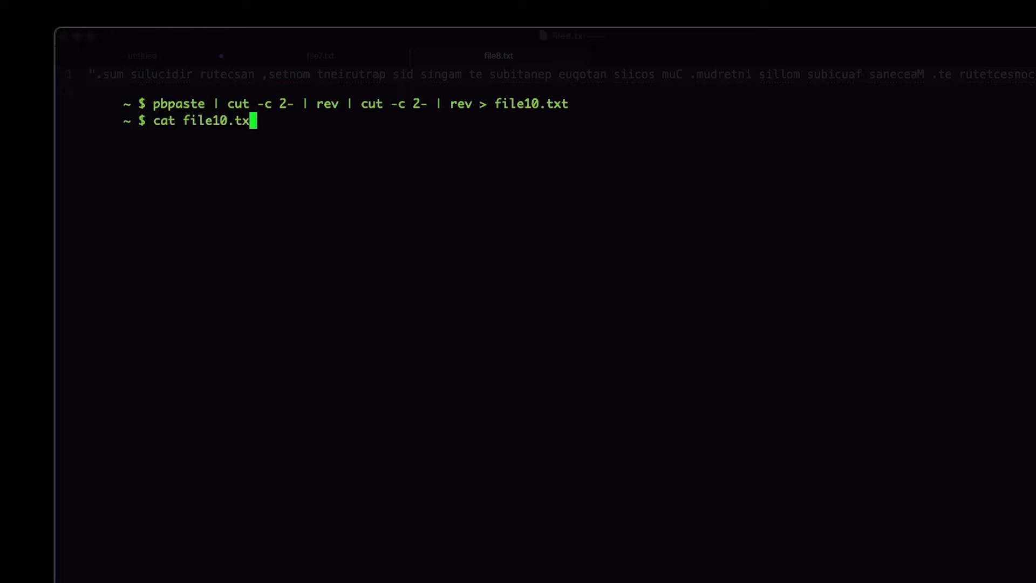
key(Enter)
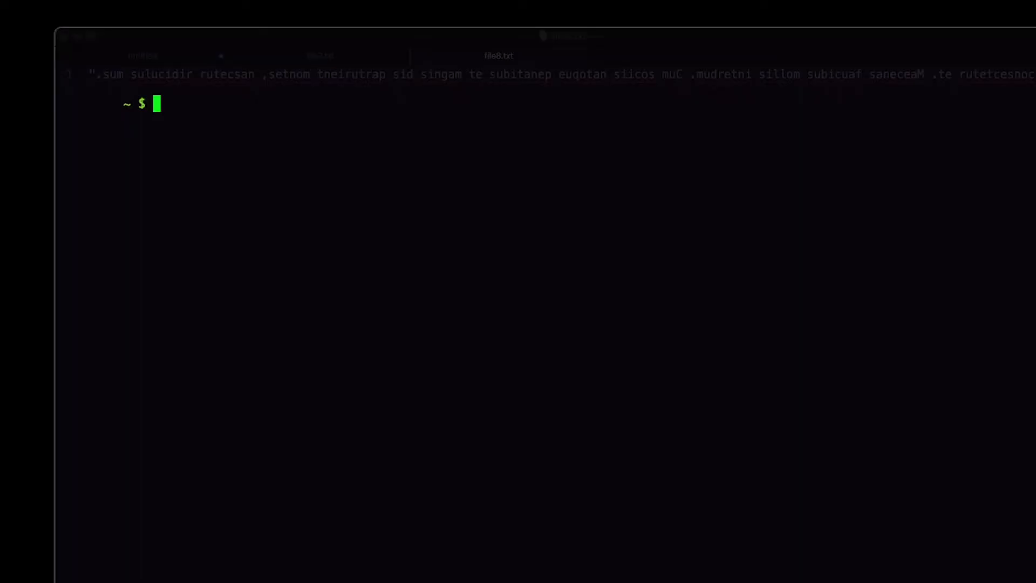
Step: Run pbpaste | cut -c 2- | rev | cut -c 2- | rev | tr -d "\n" | pbcopy
text(pbpaste | c)
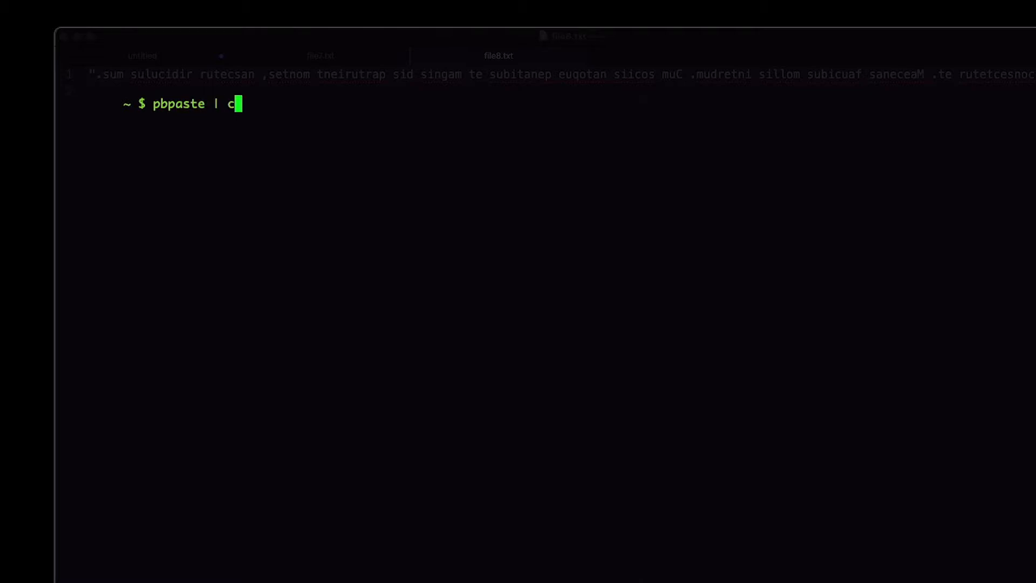
text(ut -c 2-)
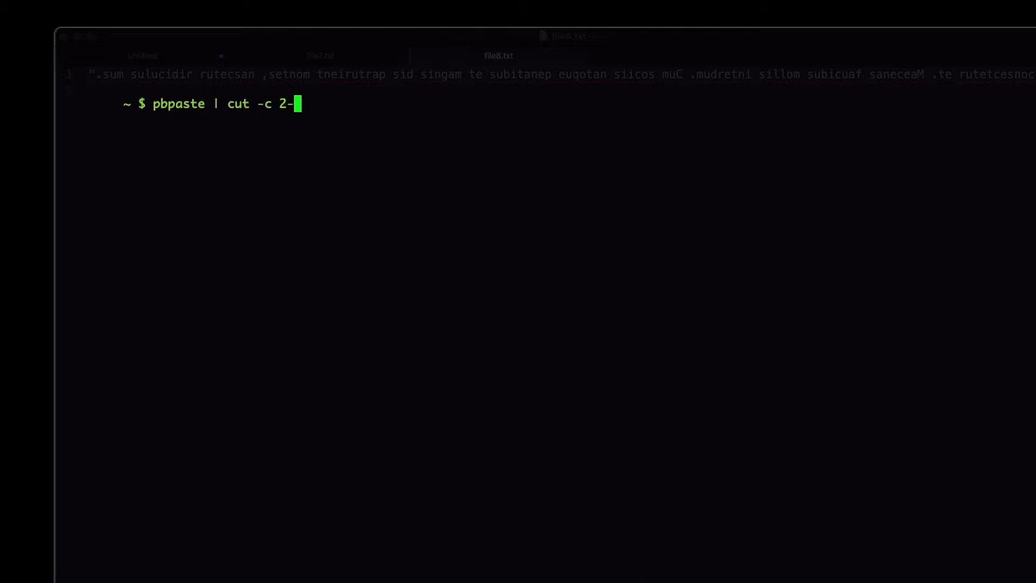
text(| reve)
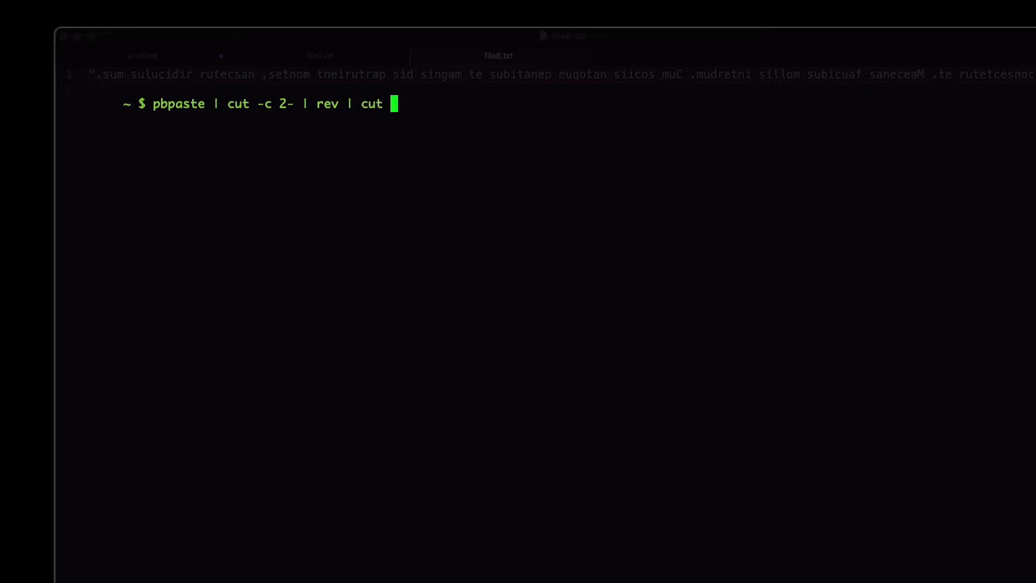
text(-c 2- | rev | po)
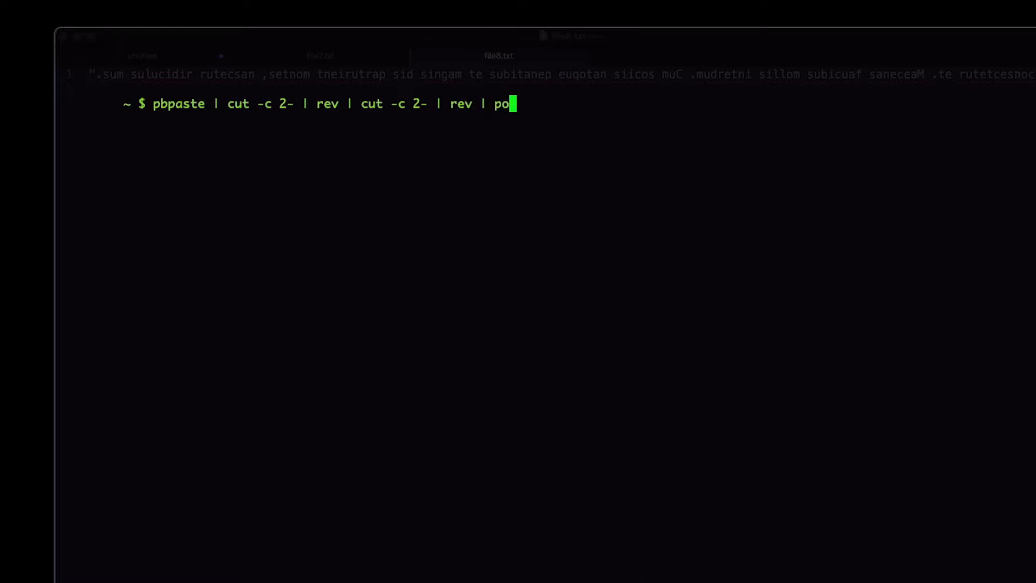
text(pcopy)
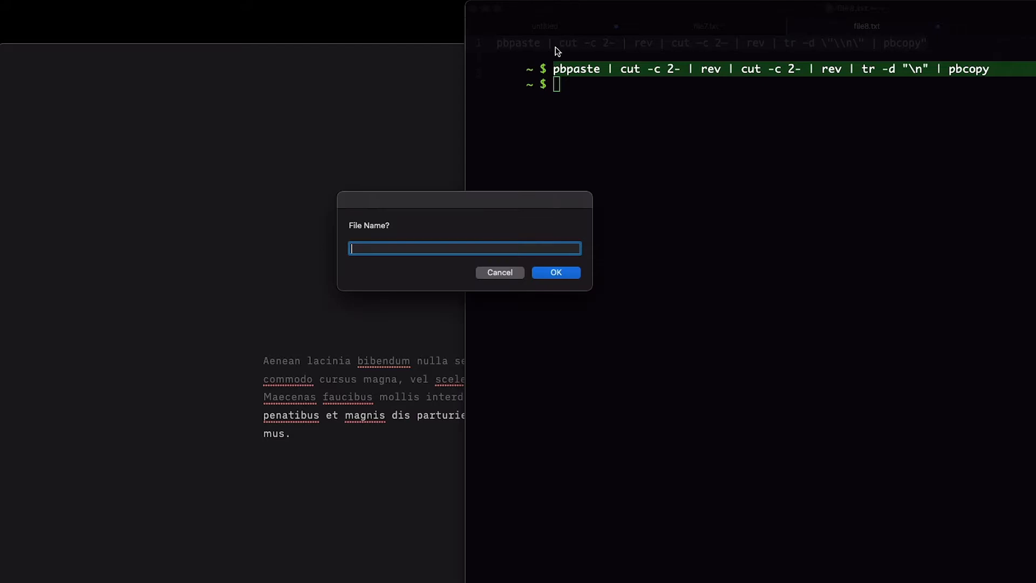
Step: Name the script peskyquotes, add do shell script, and a System Events keystroke block
text(peskyqui)
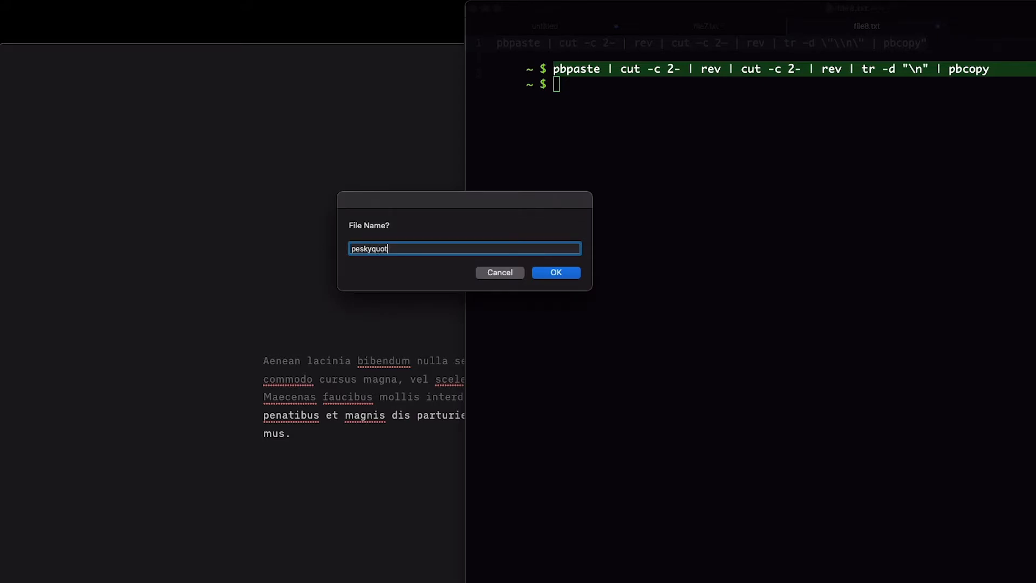
click(556, 273)
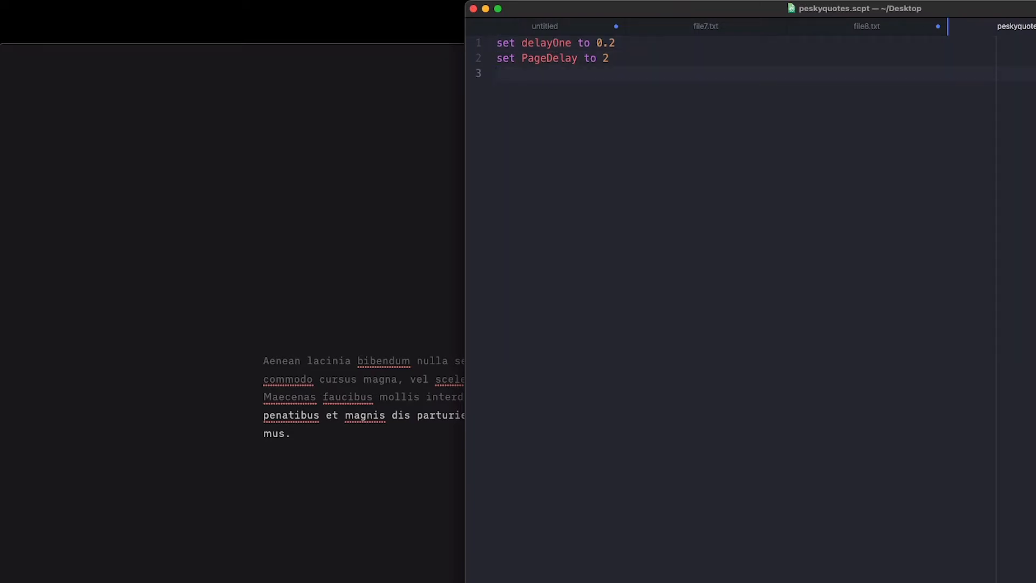
text(do s)
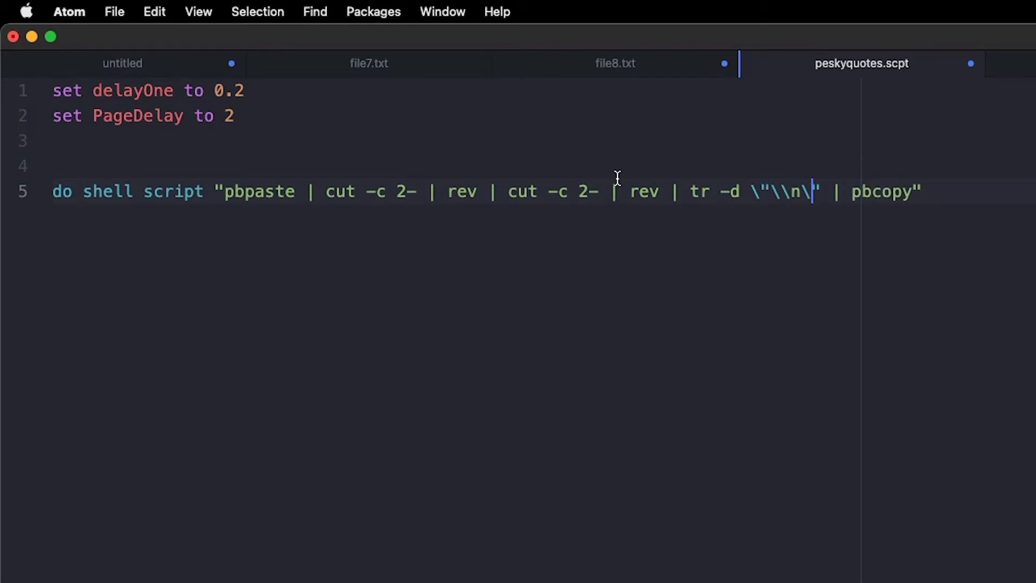
key(Enter)
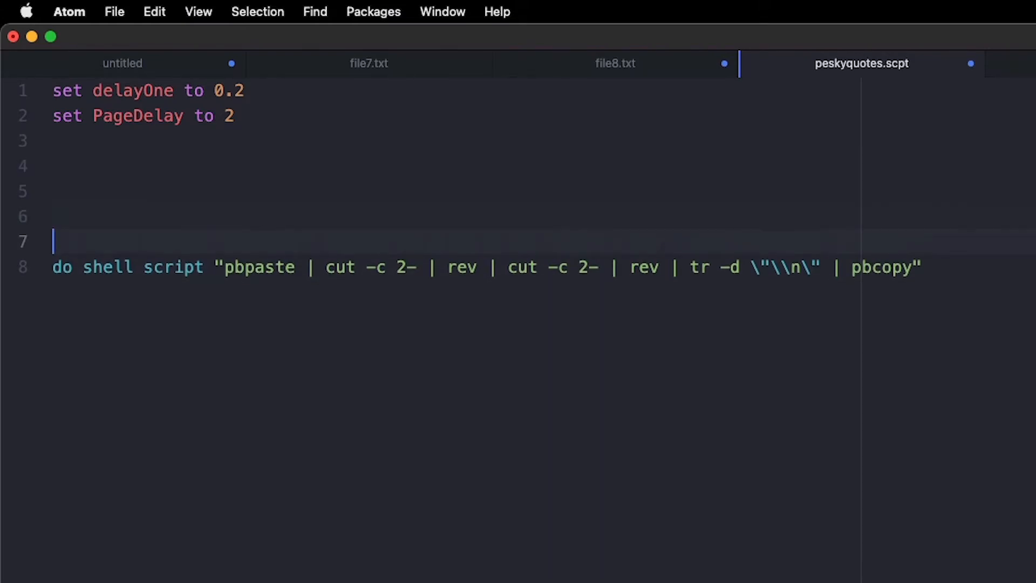
text(tell application "System Events")
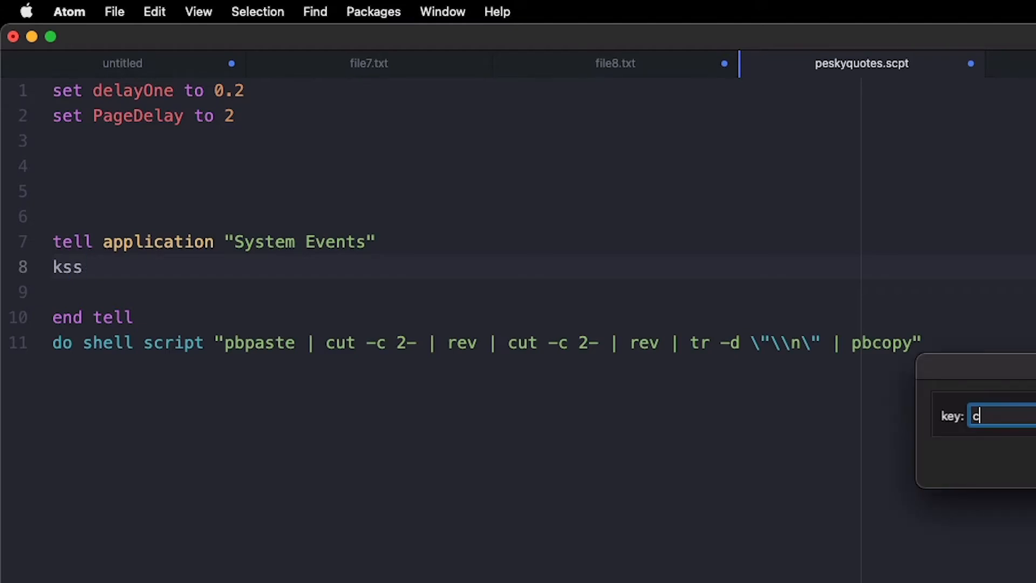
key(Enter)
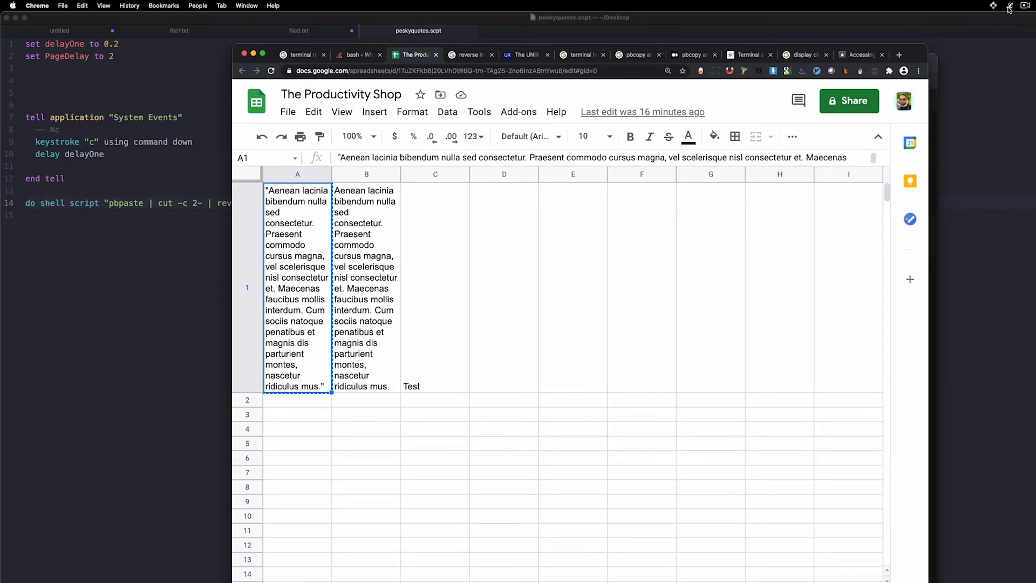
Step: Open the BetterTouchTool configuration from its menu bar icon
click(1010, 6)
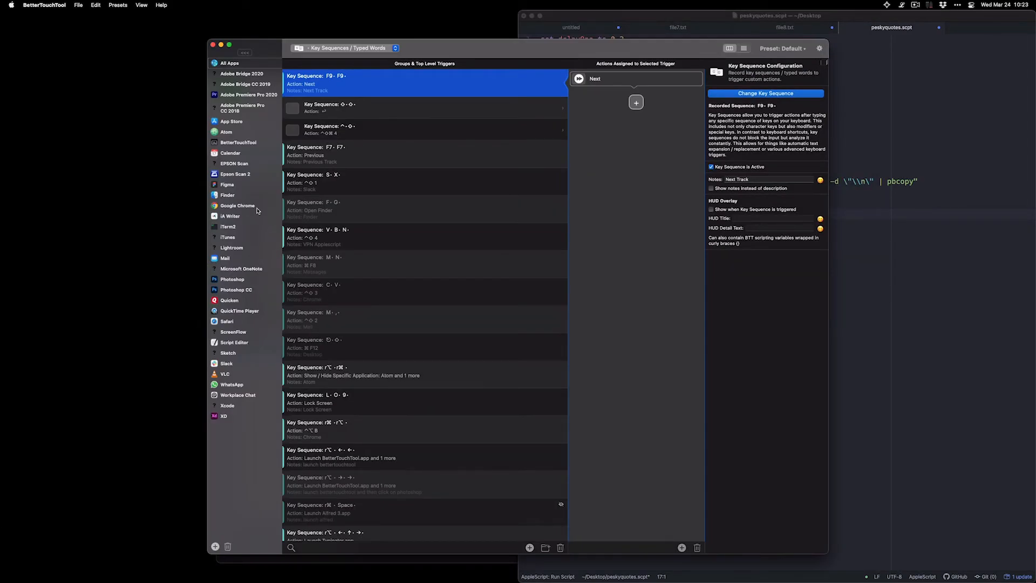
Step: Select Google Chrome in BetterTouchTool and add a new keyboard shortcut trigger
click(238, 206)
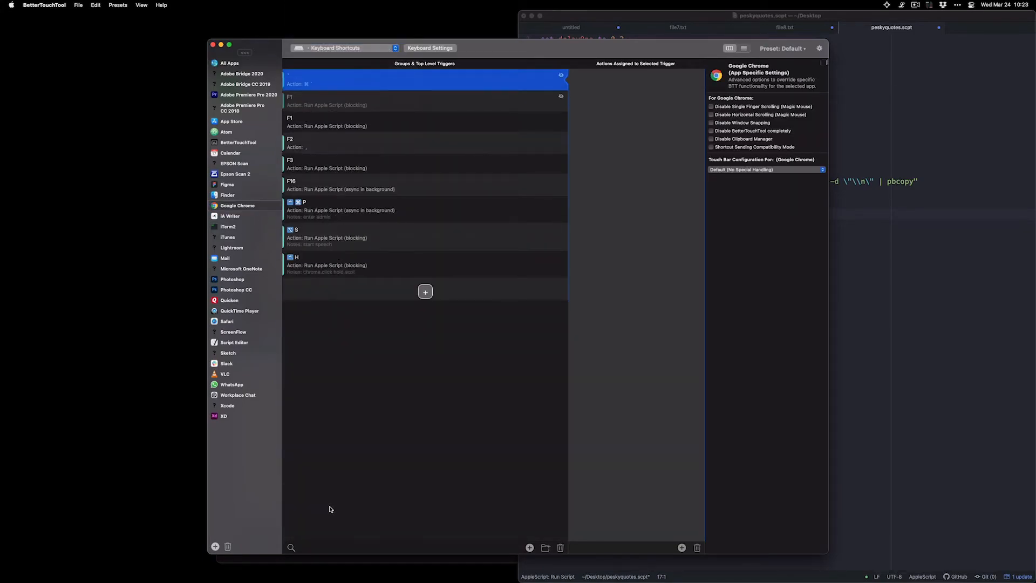
click(425, 292)
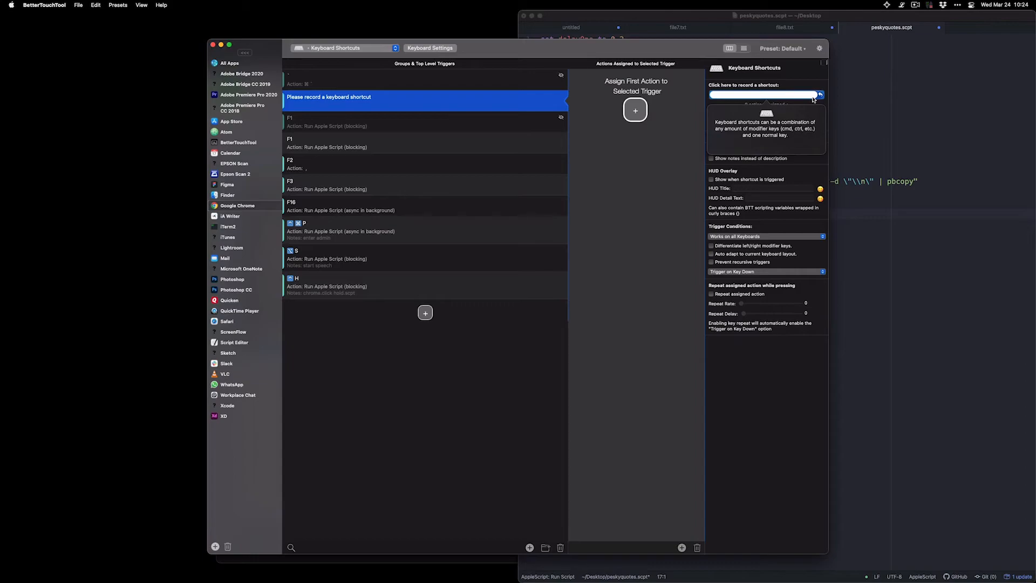
key(cmd+right)
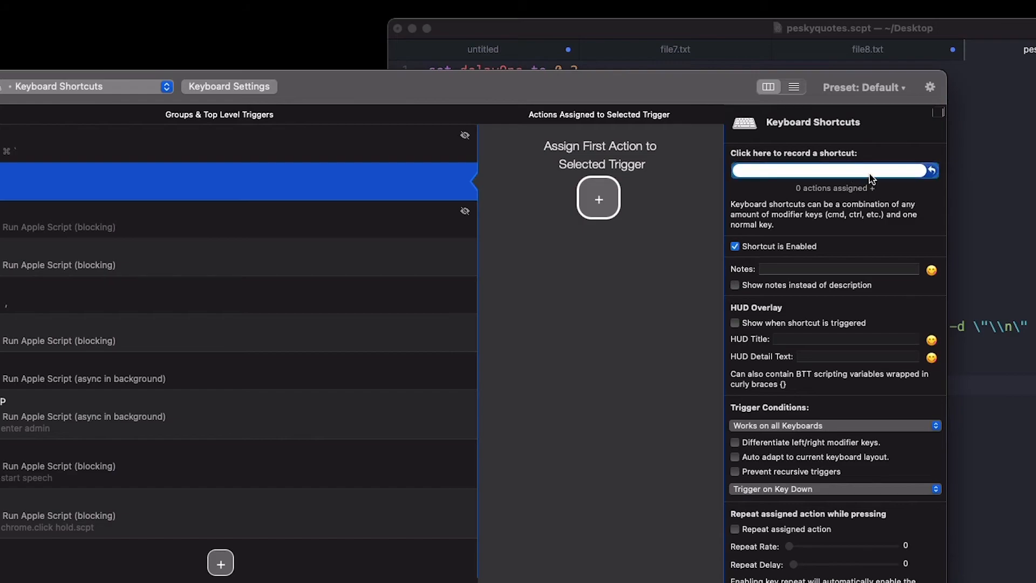
Step: Record Ctrl+C and add a blocking Run Apple Script action sourced from a script file
key(ctrl+c)
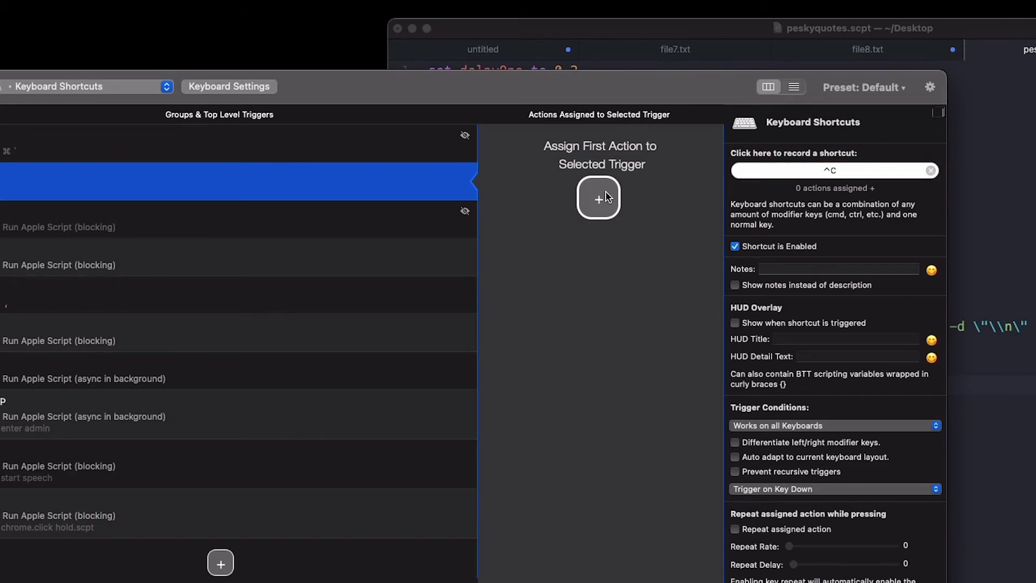
click(599, 199)
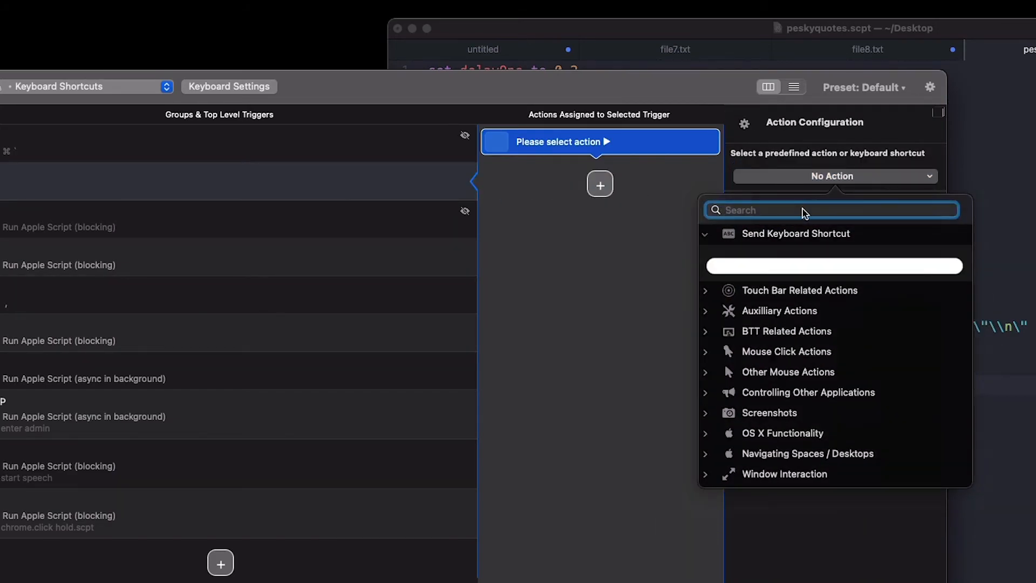
text(apple)
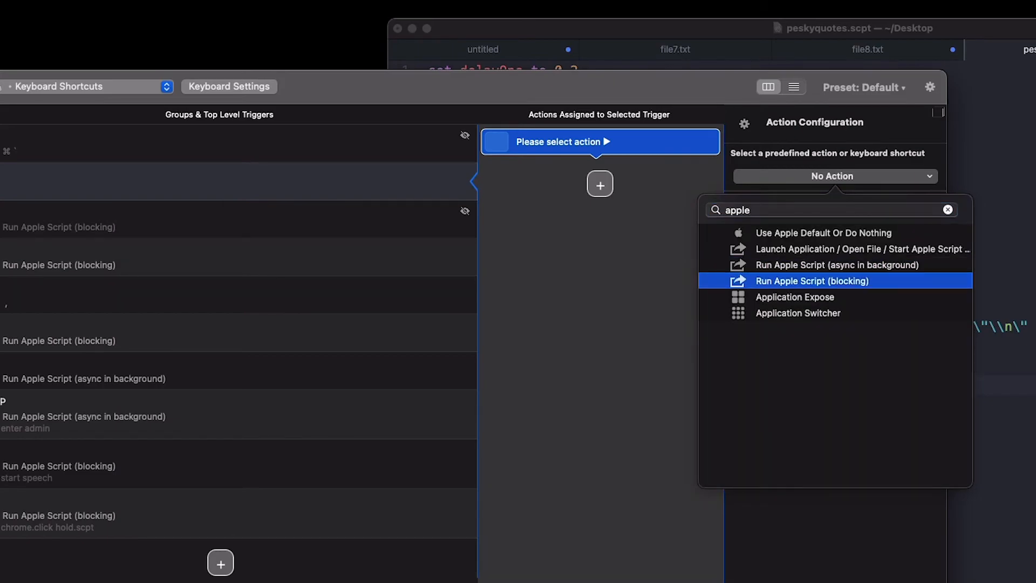
click(813, 281)
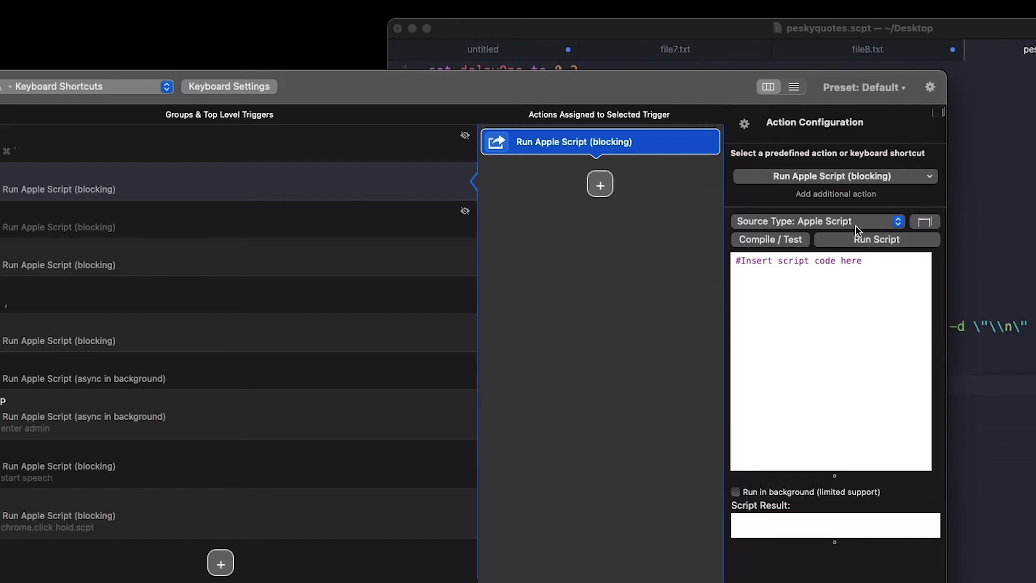
click(818, 222)
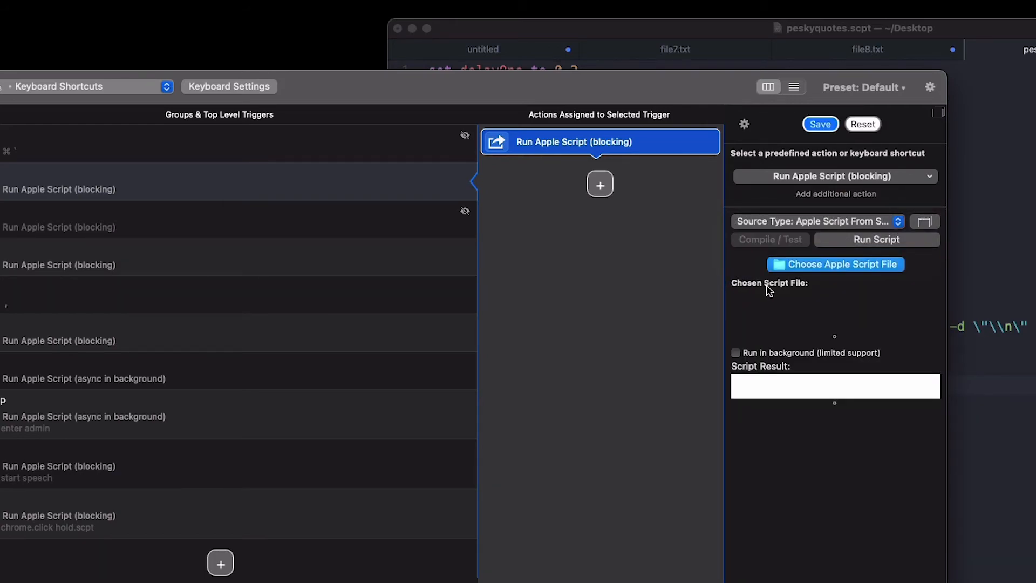
click(835, 265)
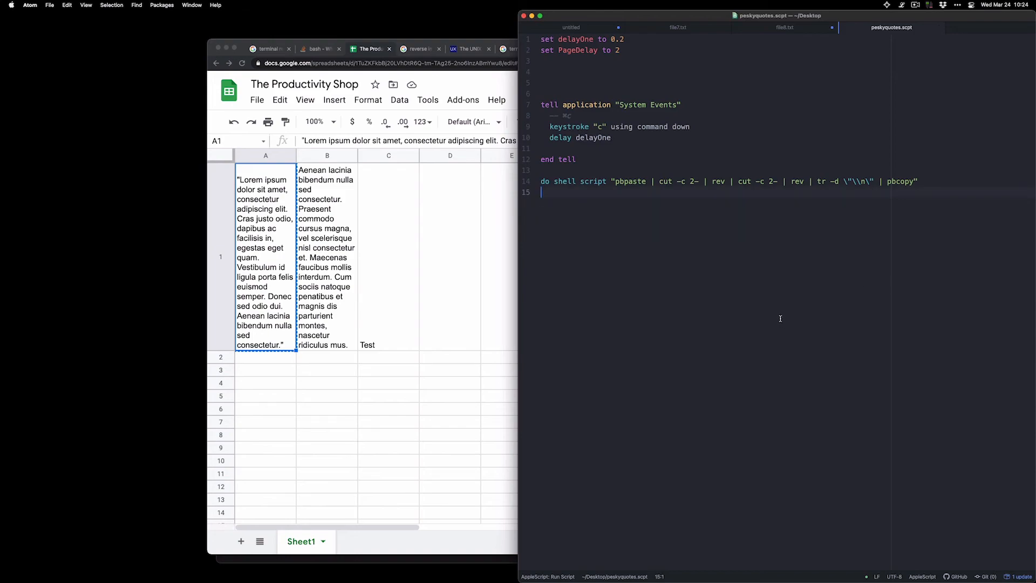
Step: Search the launcher for 'at' to find Atom
text(at)
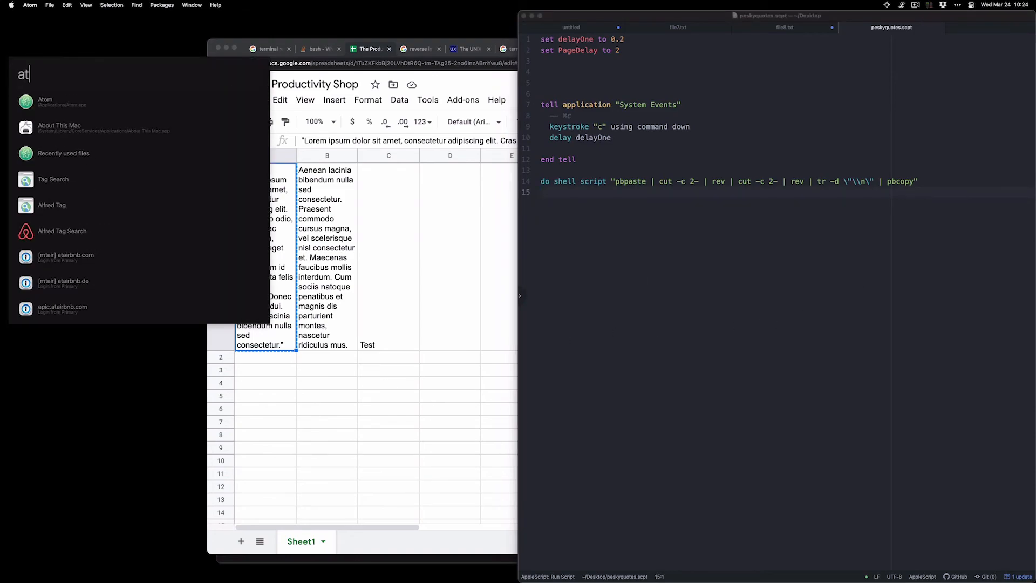